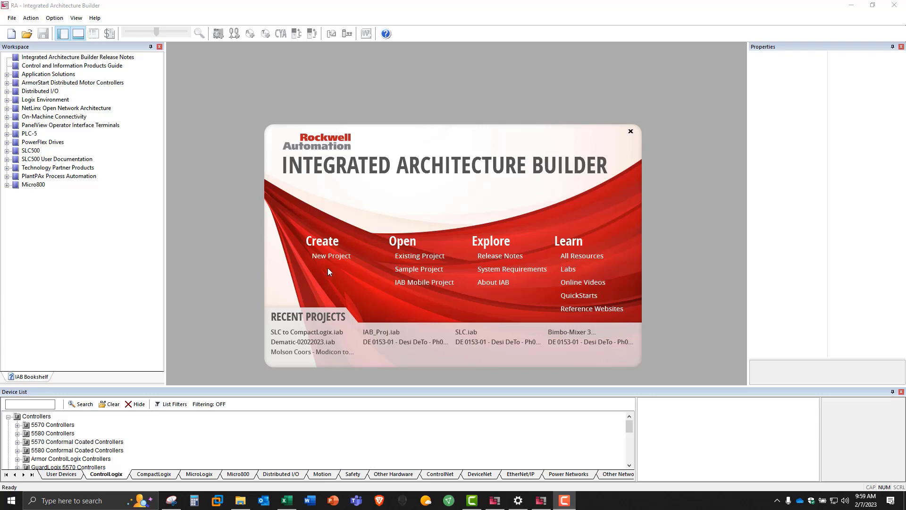
Start a new project and name it 'SLC to CompactLogix'
left_click(330, 255)
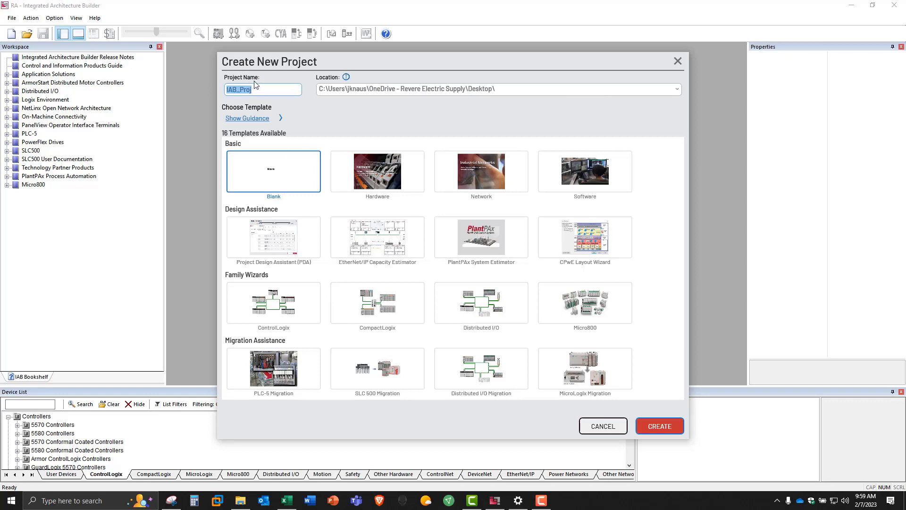
type("SLC to CompactL")
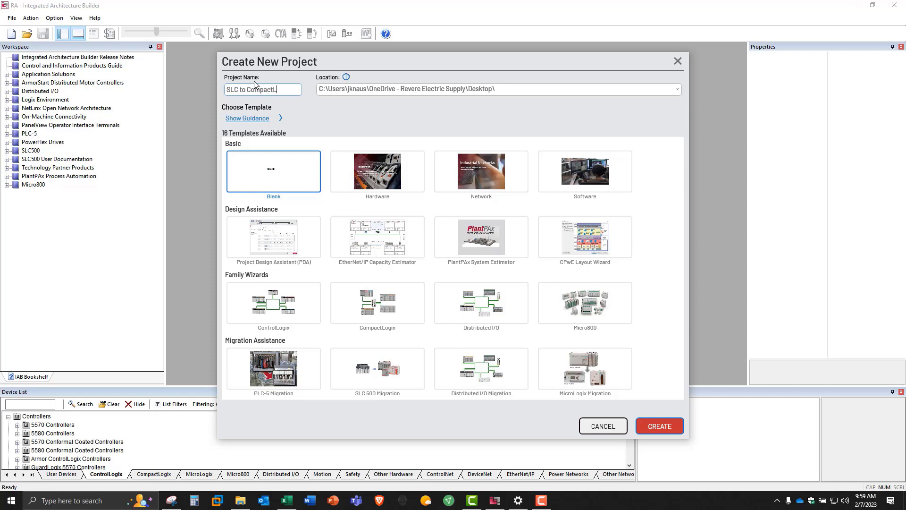
type("ogix")
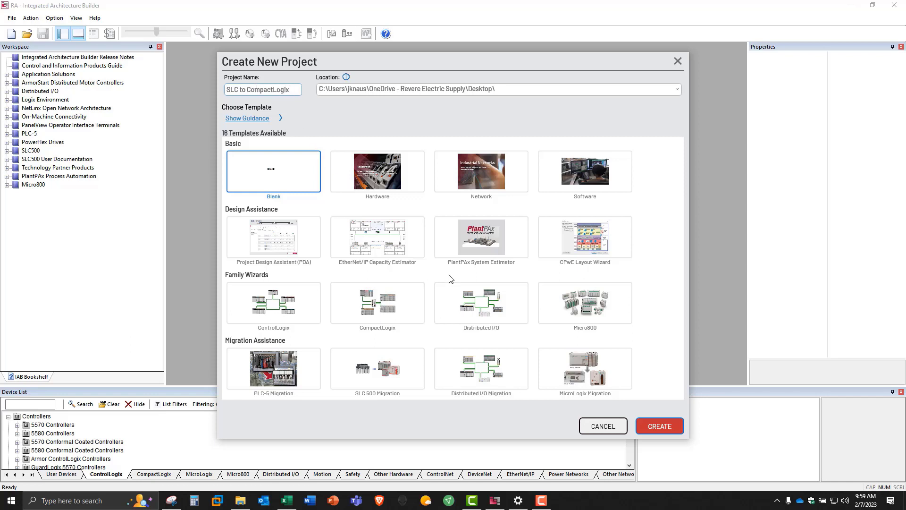
mouse_move(351, 391)
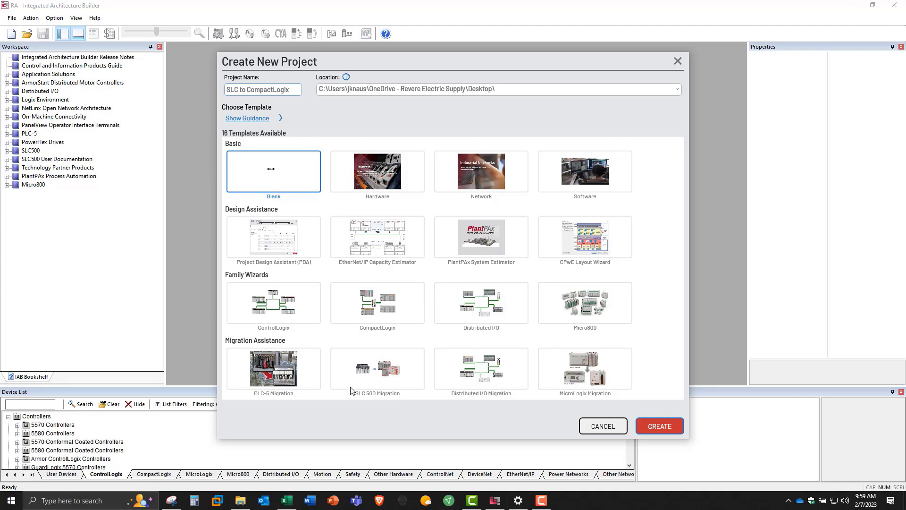
mouse_move(341, 375)
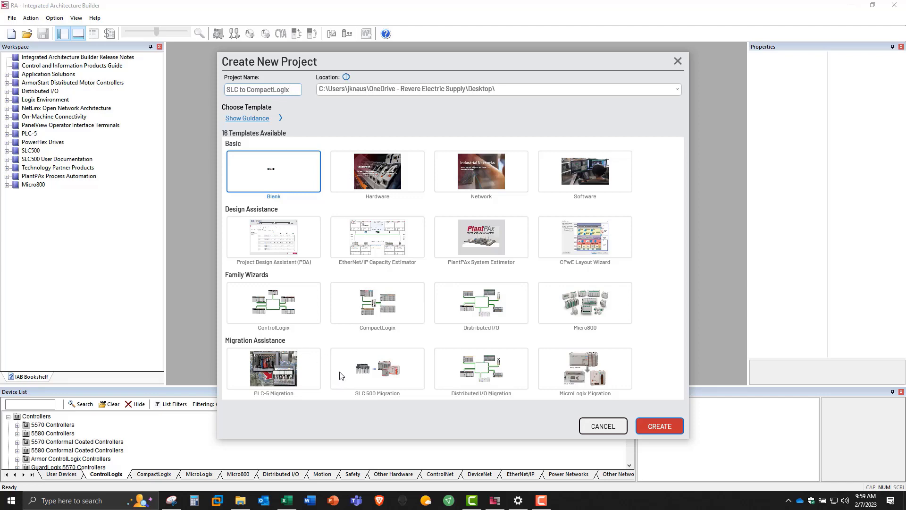
mouse_move(376, 374)
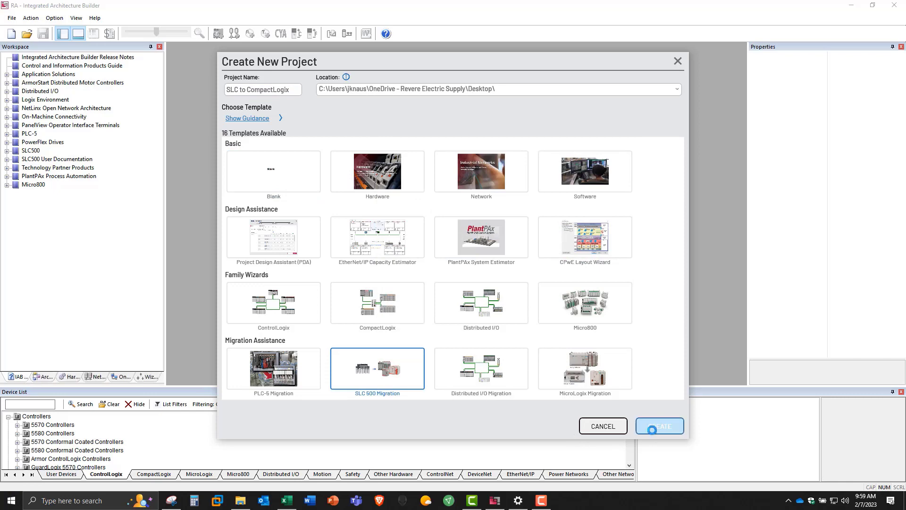
Create the project and add a chassis named SLC001, then reach its I/O migration strategy options
left_click(660, 425)
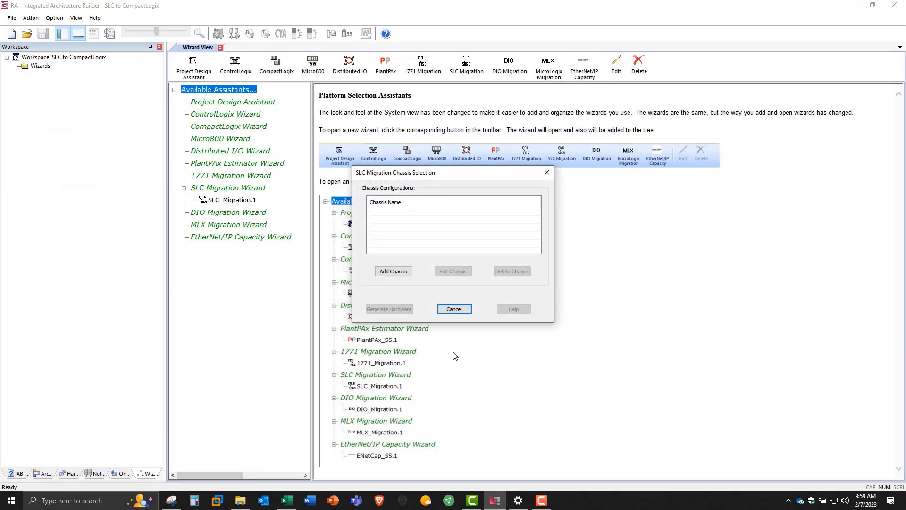
mouse_move(393, 278)
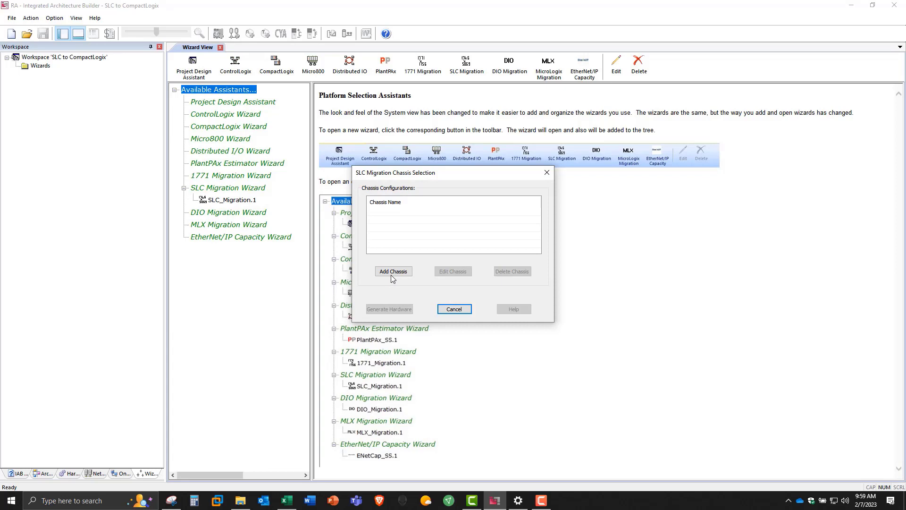
left_click(393, 272)
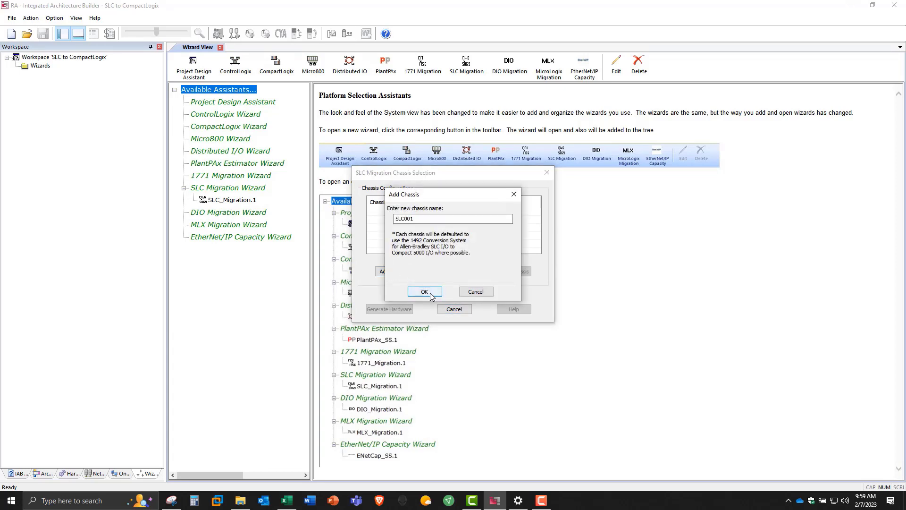
left_click(425, 290)
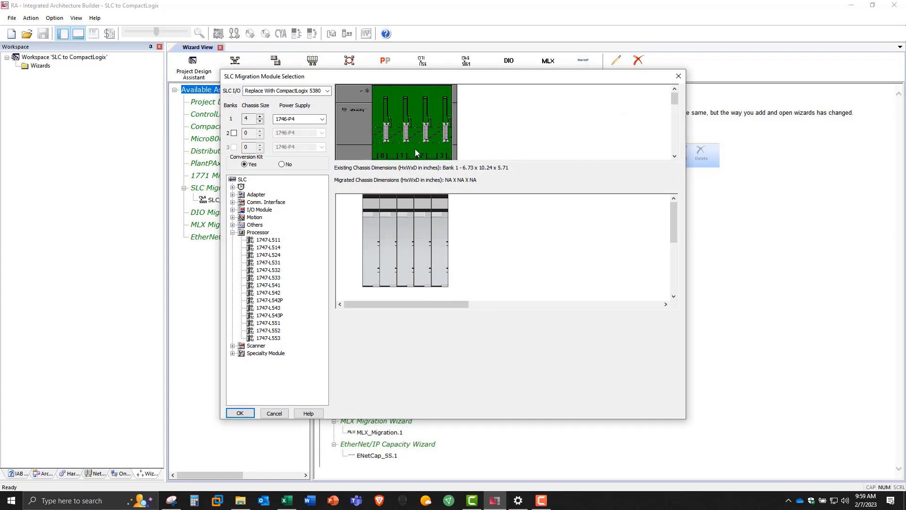
mouse_move(435, 154)
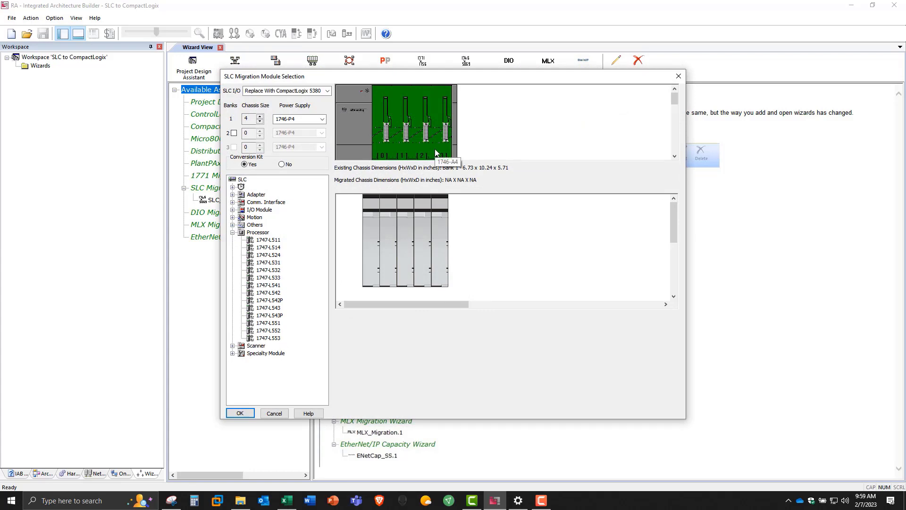
mouse_move(425, 243)
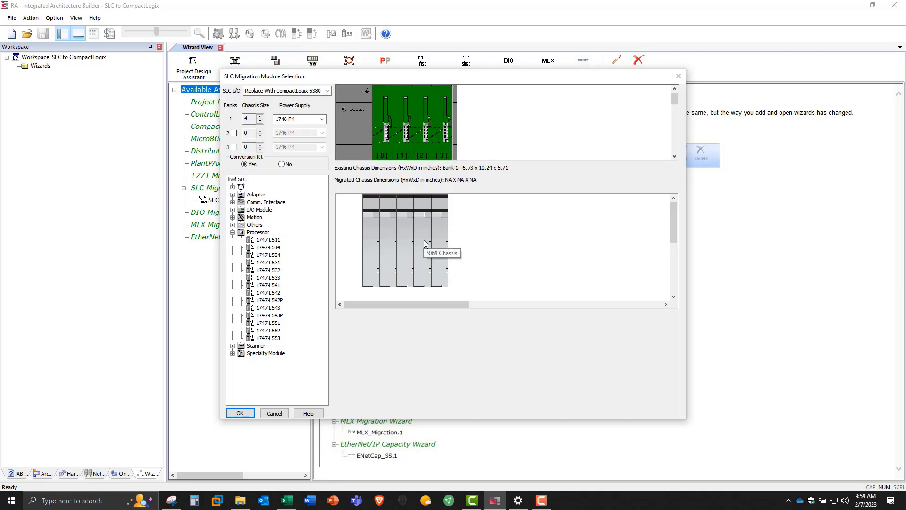
mouse_move(410, 229)
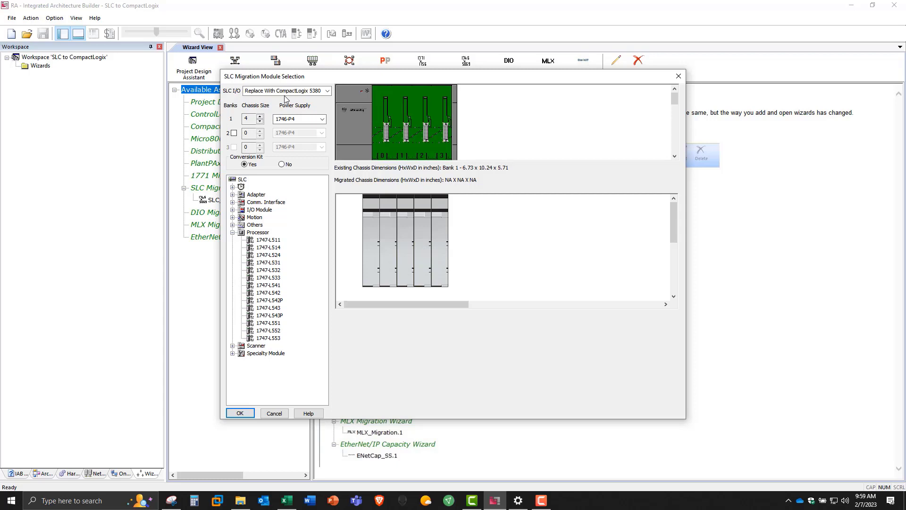
left_click(329, 91)
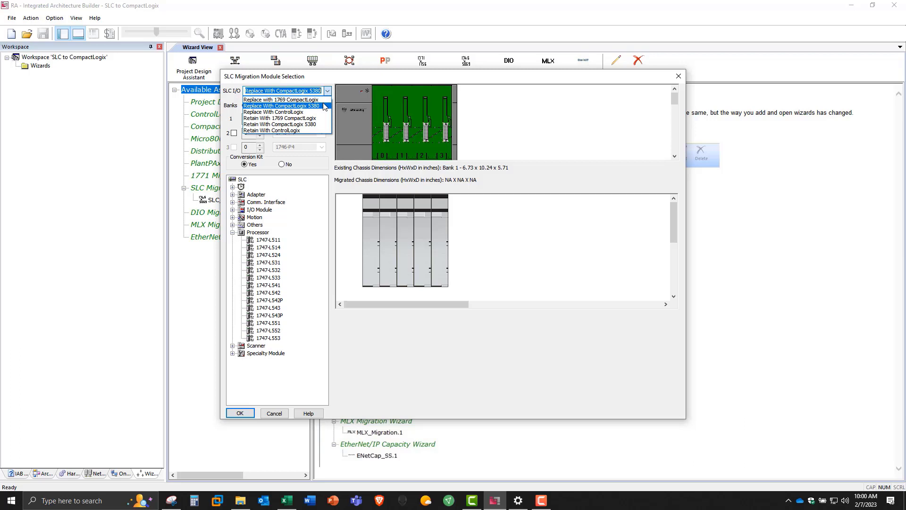
Replace the SLC I/O with CompactLogix 5380 and add the 1747-L533 processor with a 7-slot conversion kit
left_click(281, 106)
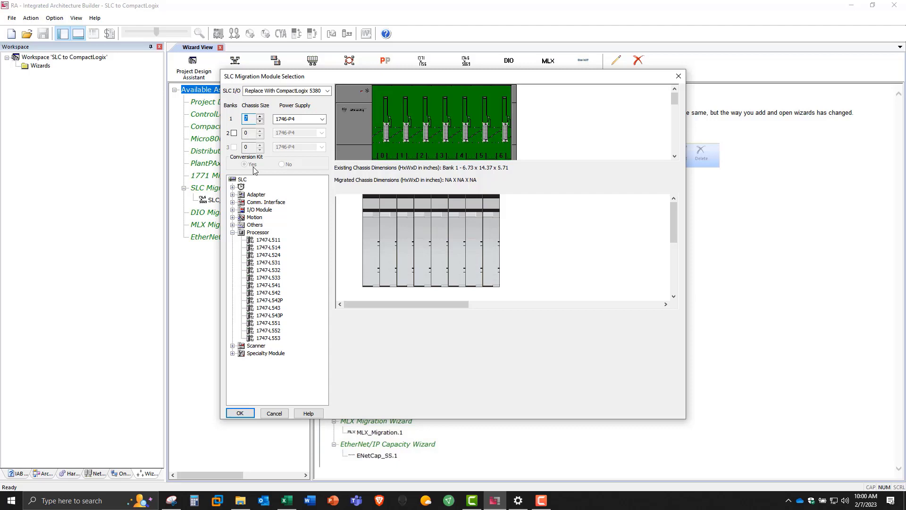
mouse_move(249, 168)
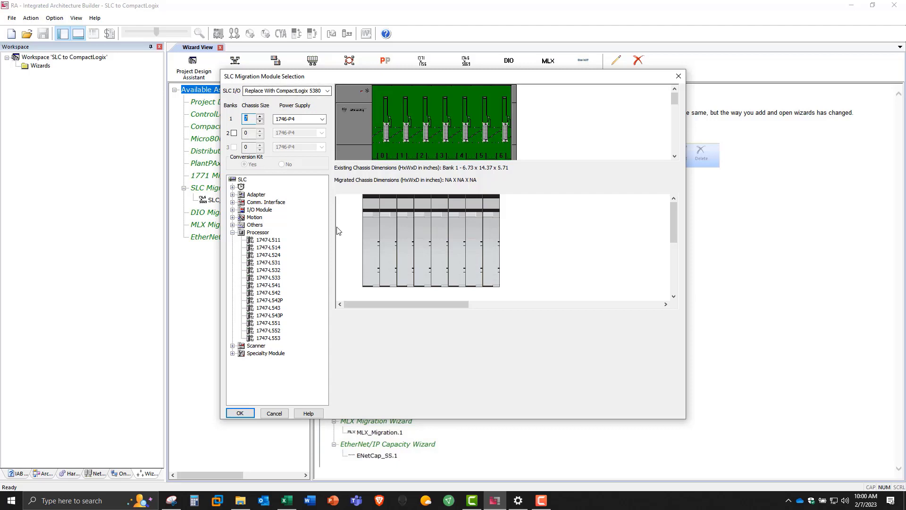
mouse_move(338, 229)
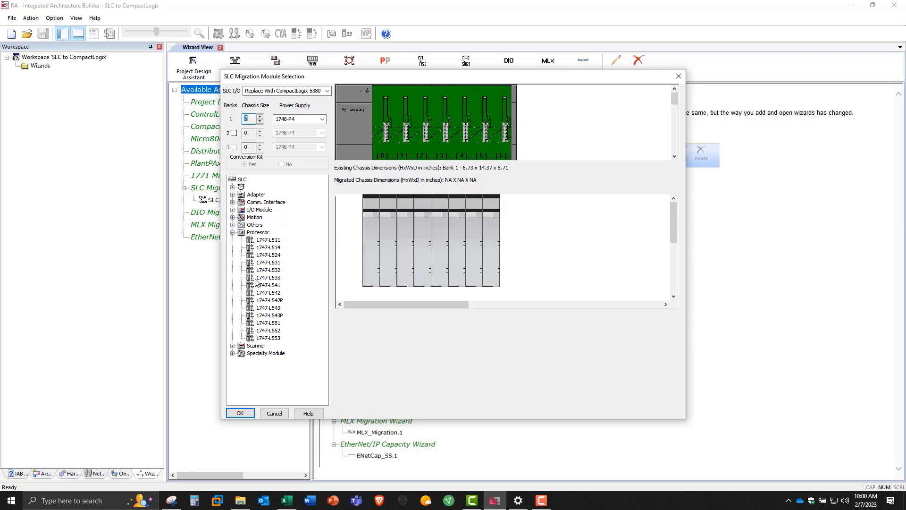
left_click(268, 278)
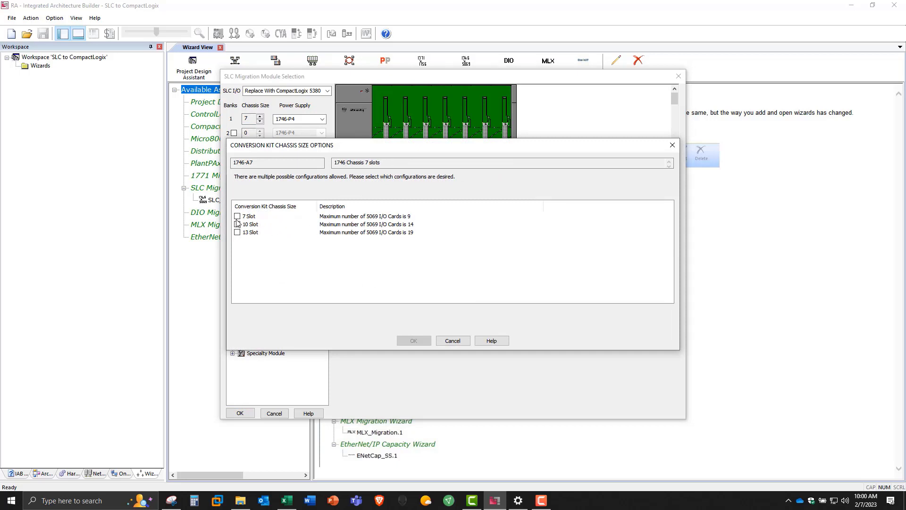
left_click(237, 215)
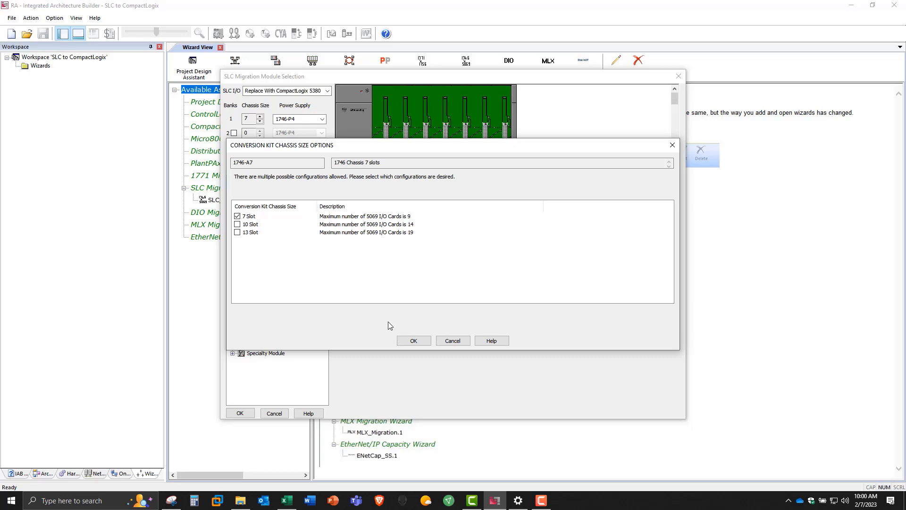
left_click(414, 339)
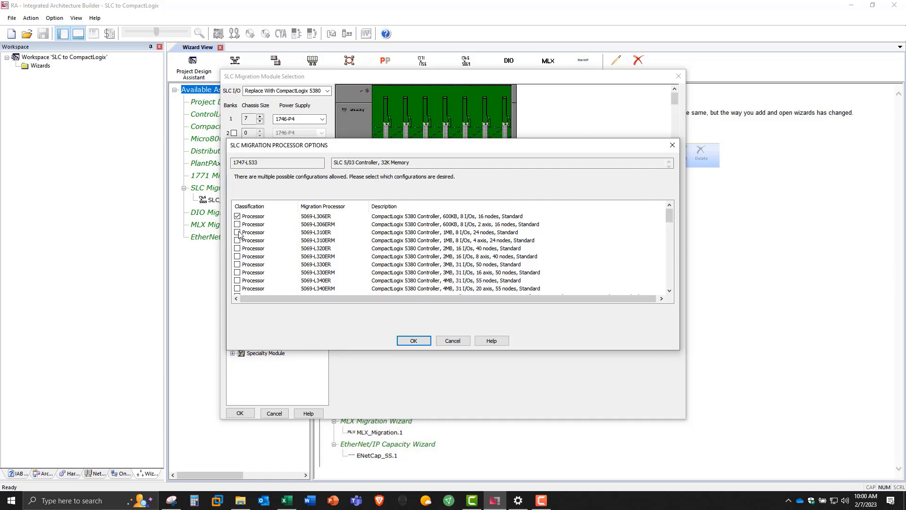
Migrate the 1747-L533 processor to a 5069-L310ER controller
left_click(237, 232)
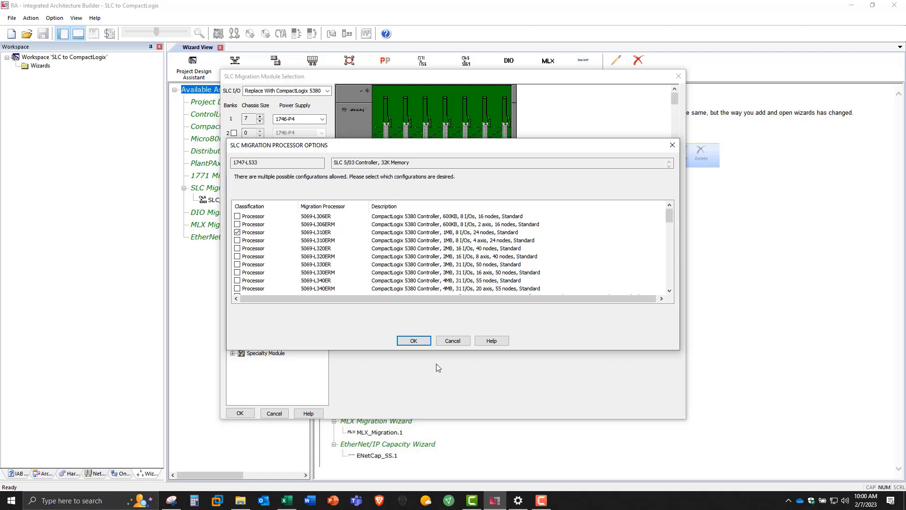
left_click(413, 340)
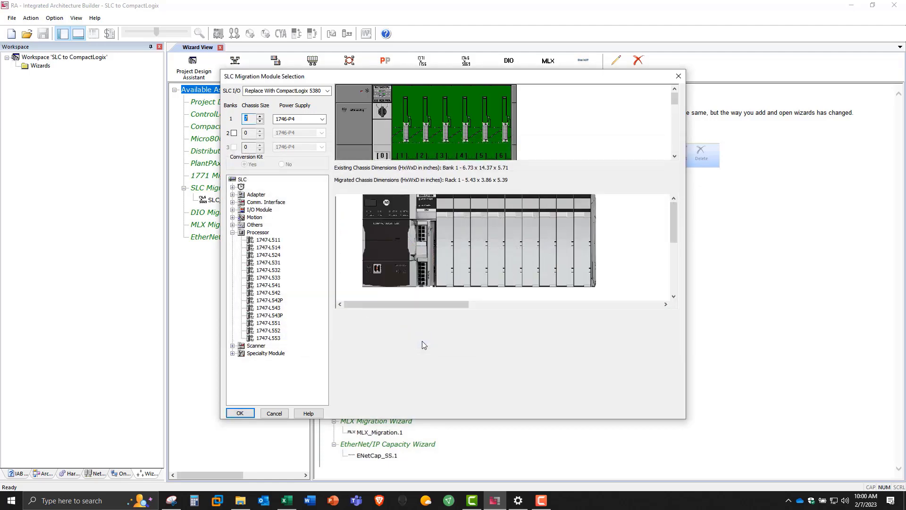
mouse_move(352, 291)
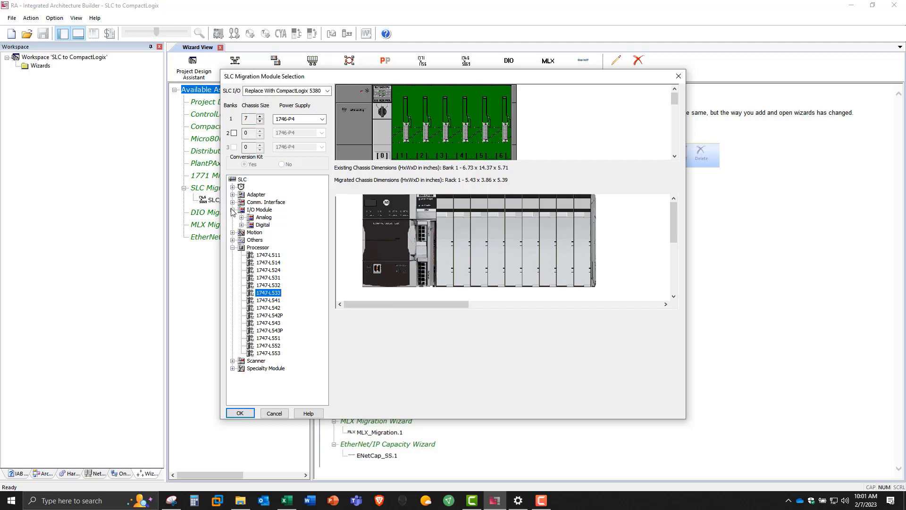
Add a 1746-IB16 digital input module to slot 1 and a second I/O module to slot 2
left_click(232, 224)
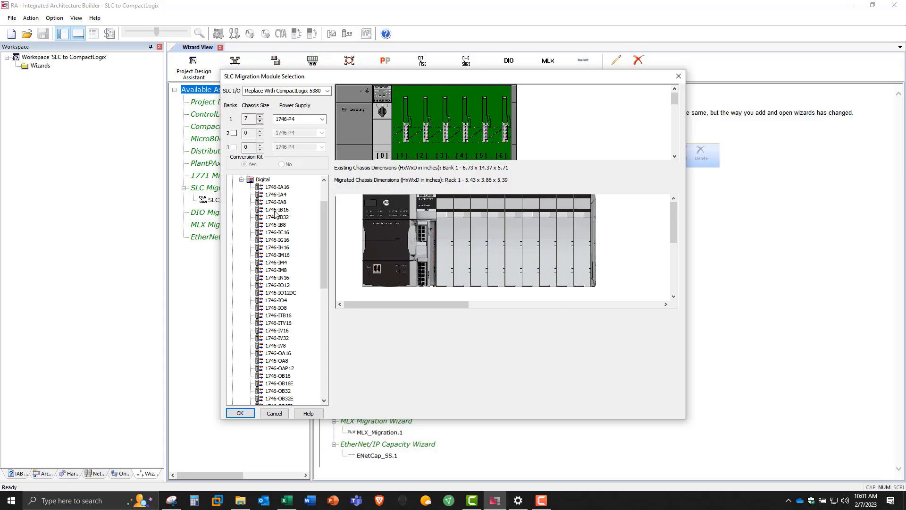
left_click(276, 210)
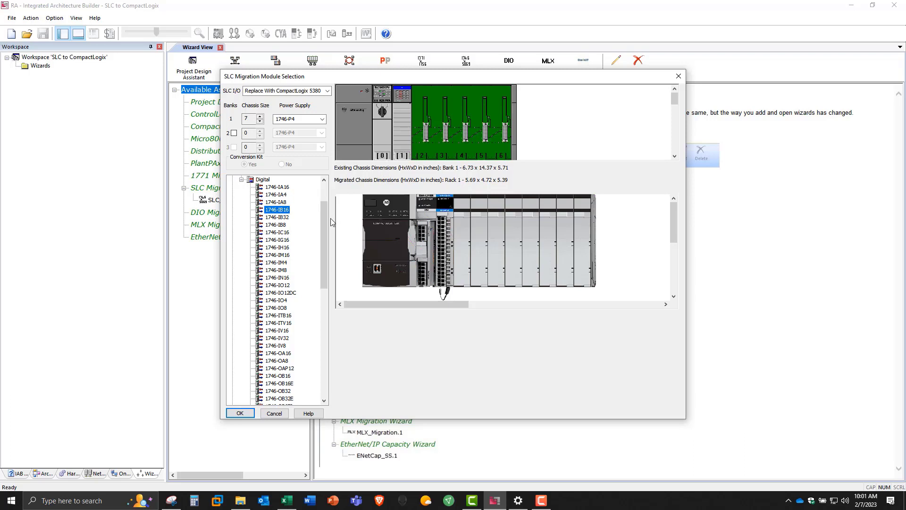
scroll("down", 3)
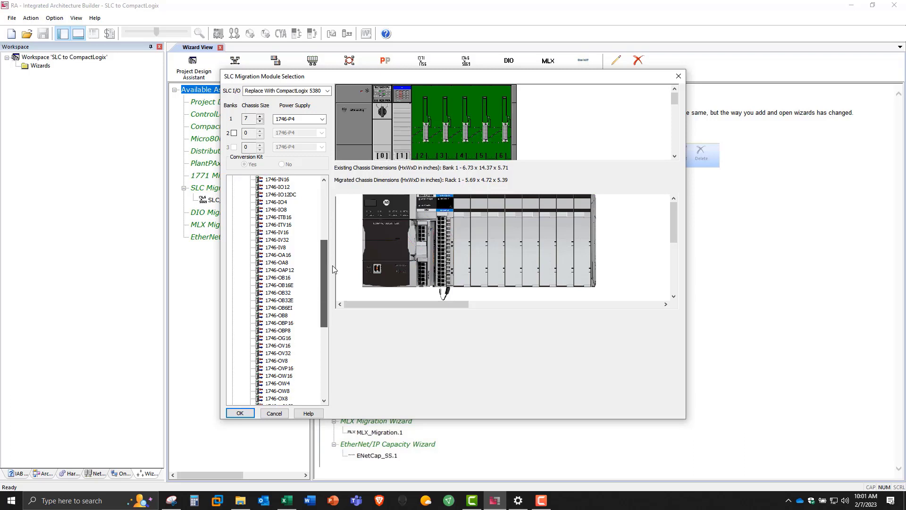
scroll("down", 3)
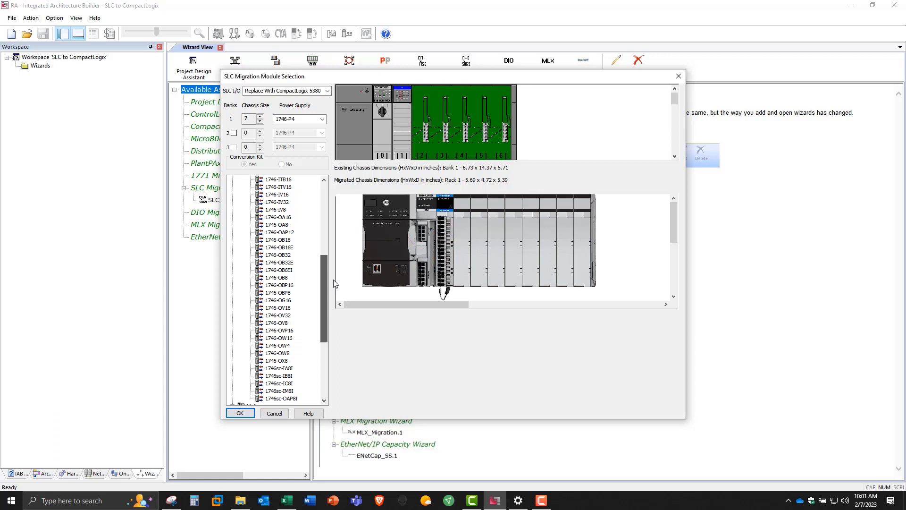
left_click(278, 240)
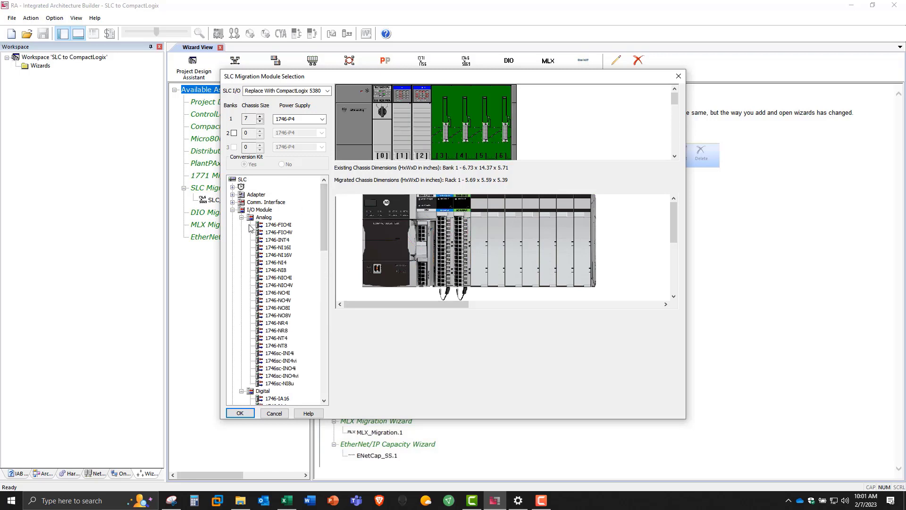
Fill slots 3 to 6 with 1746-NI4, 1746-NO4I, 1746-IA16 and 1746-OA16 modules
left_click(275, 263)
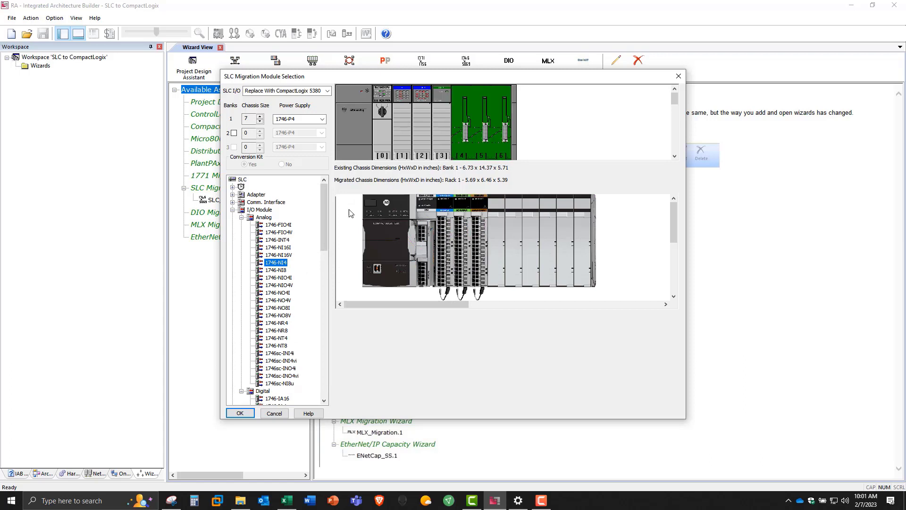
scroll("down", 3)
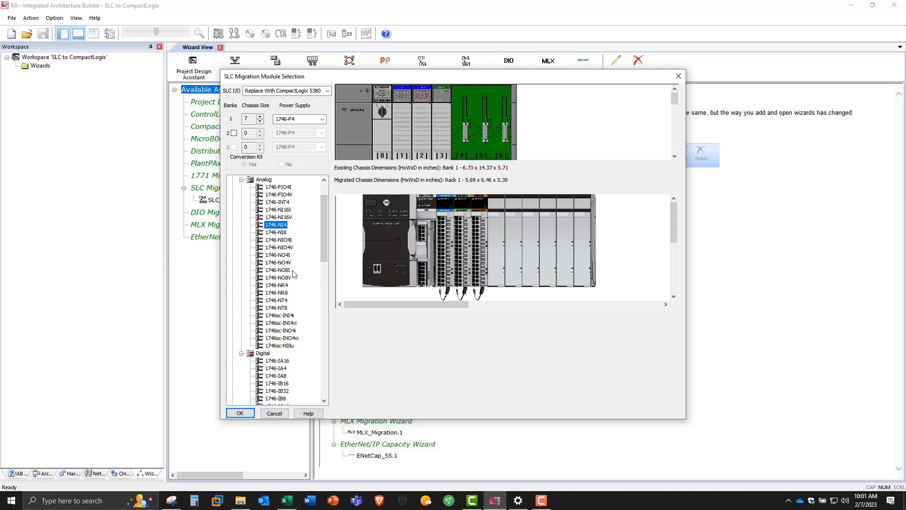
left_click(278, 255)
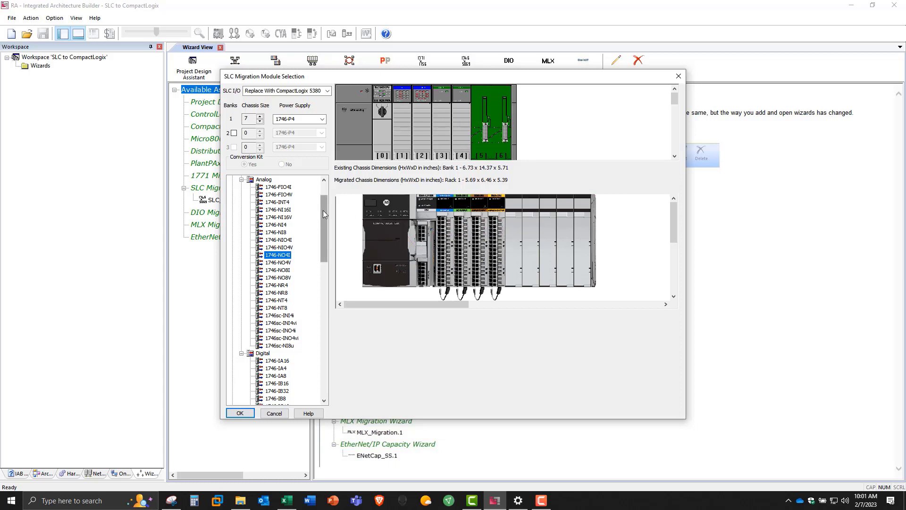
scroll("down", 3)
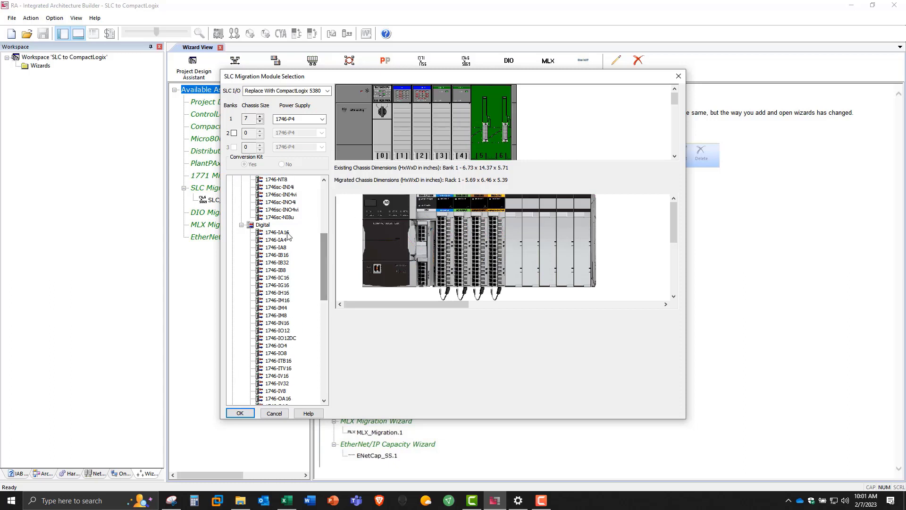
left_click(275, 232)
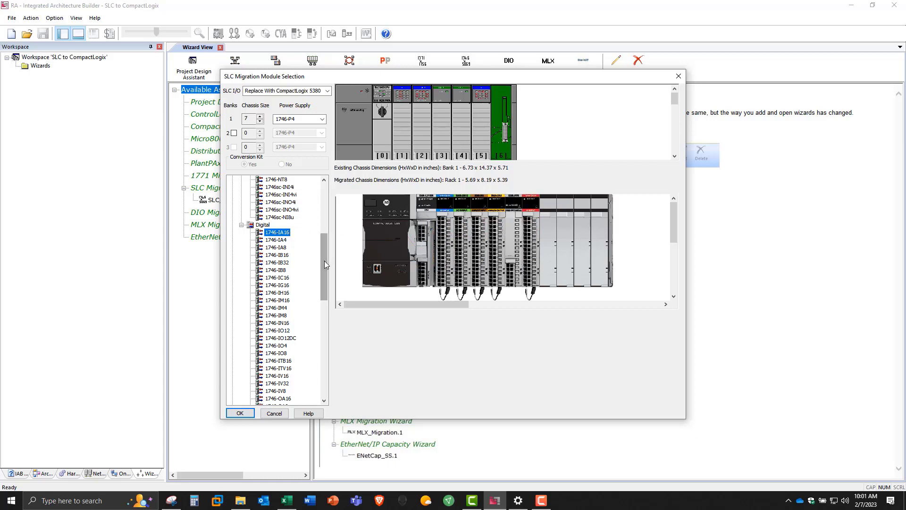
scroll("down", 3)
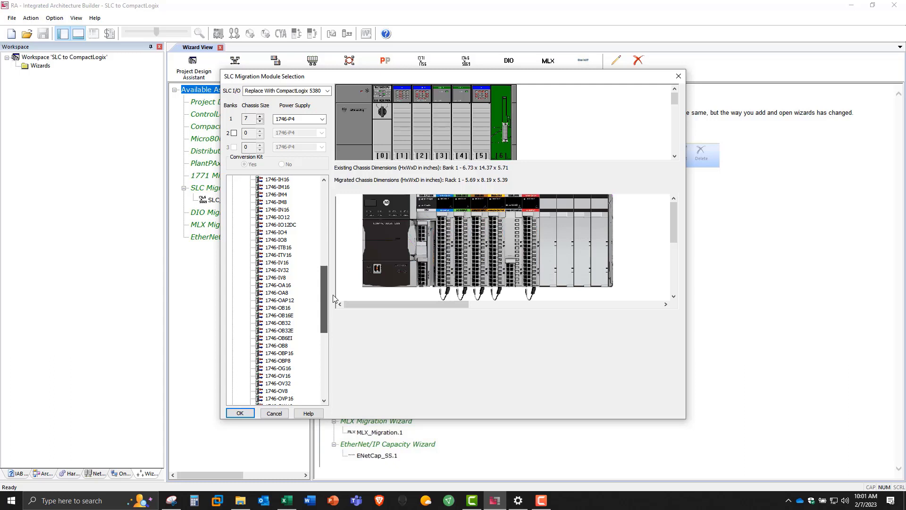
left_click(278, 285)
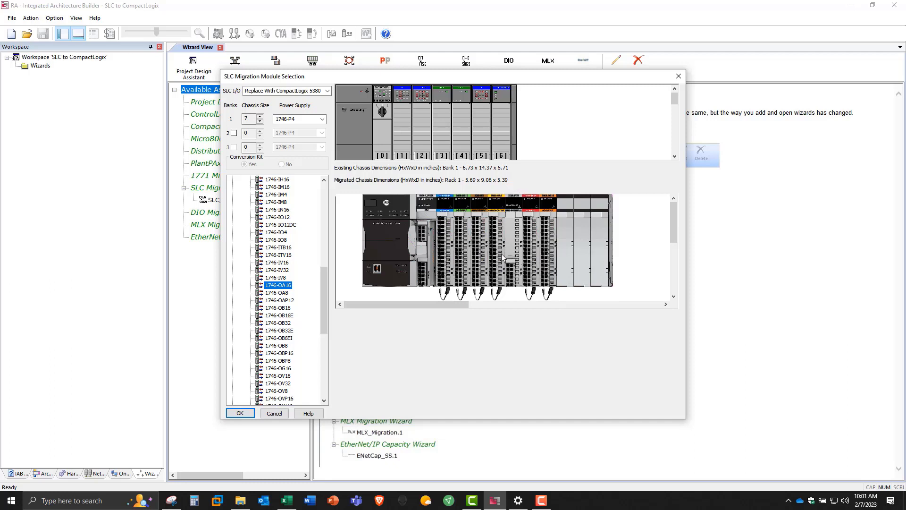
mouse_move(508, 249)
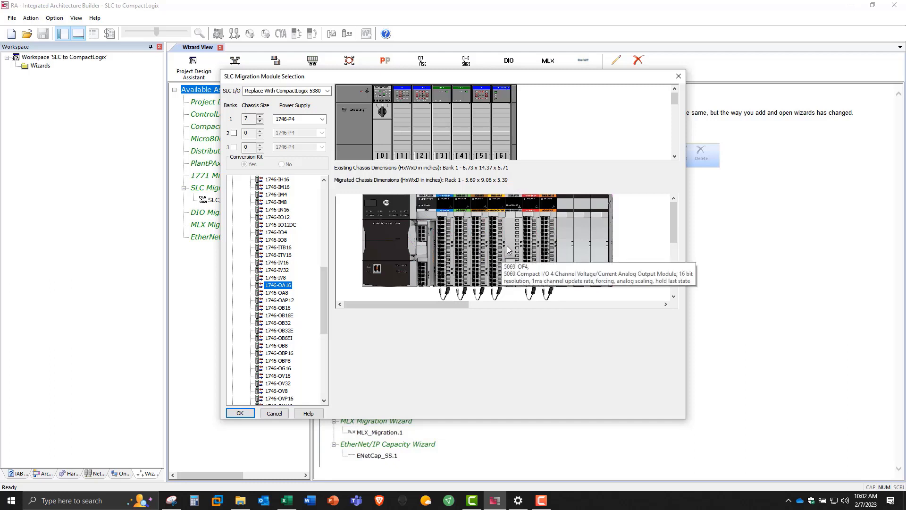
mouse_move(537, 249)
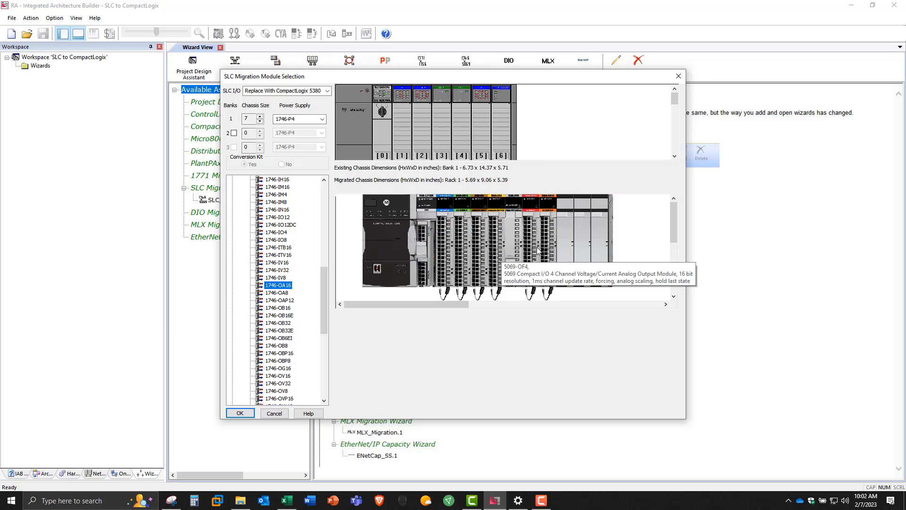
mouse_move(470, 281)
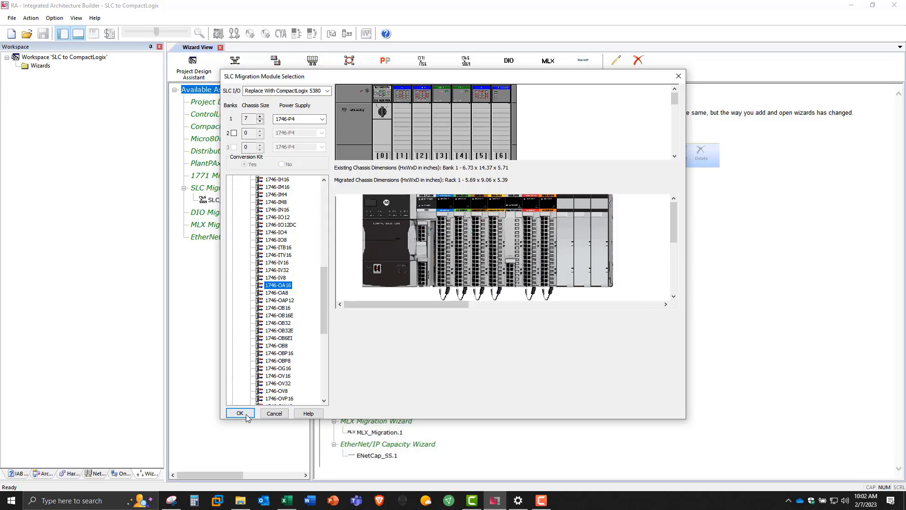
Accept the module mapping for SLC001, closing the module selection
left_click(240, 413)
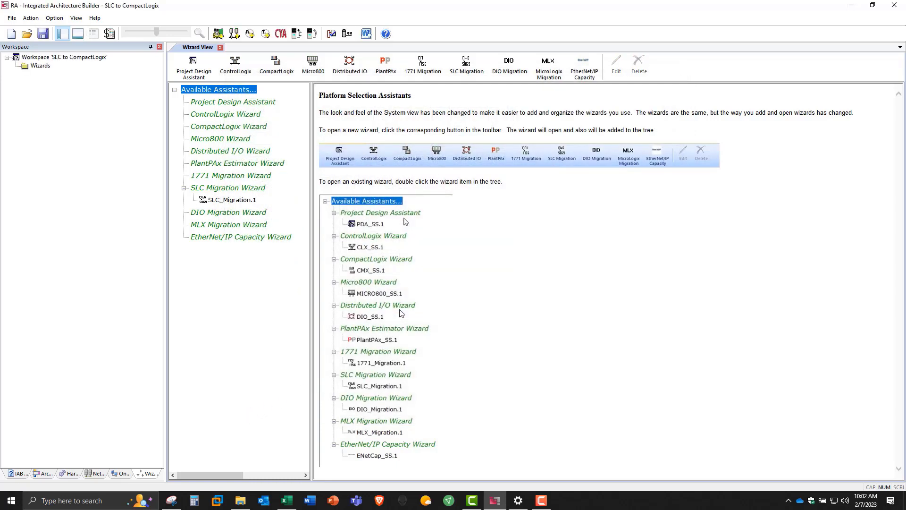
mouse_move(207, 365)
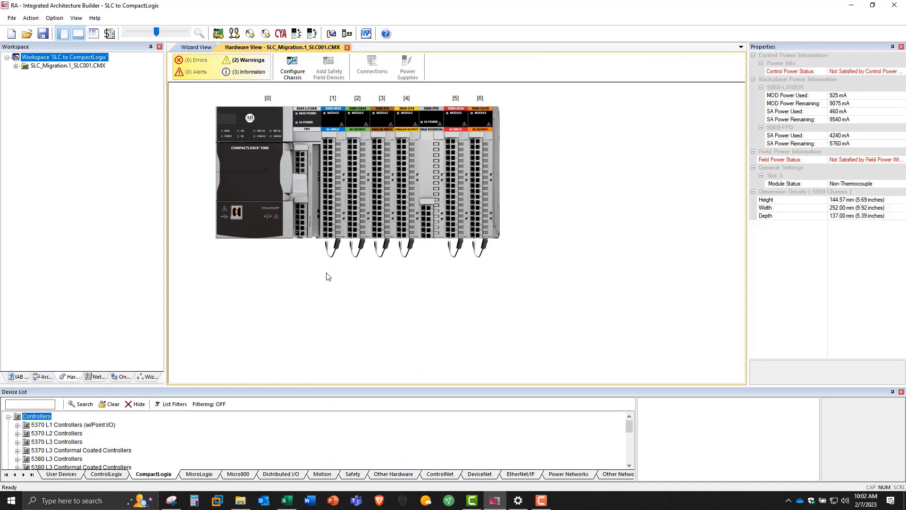
mouse_move(316, 272)
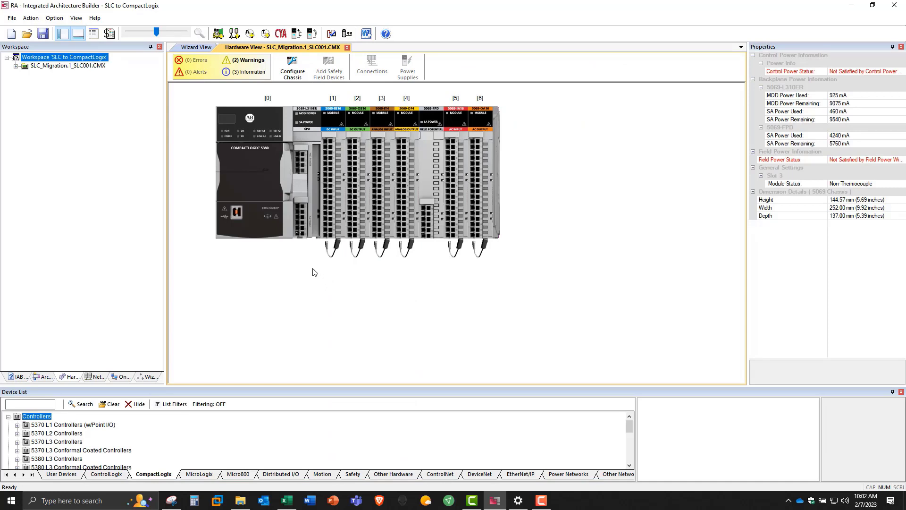
mouse_move(254, 223)
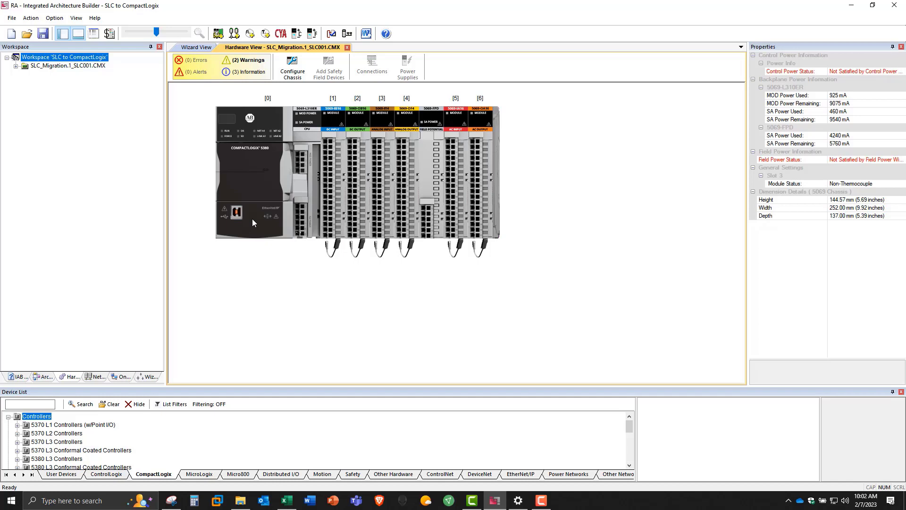
mouse_move(263, 214)
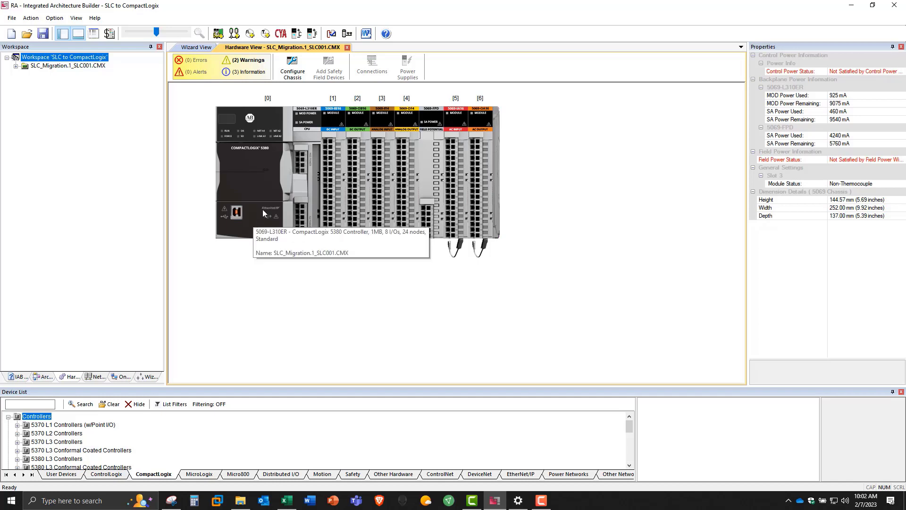
mouse_move(299, 270)
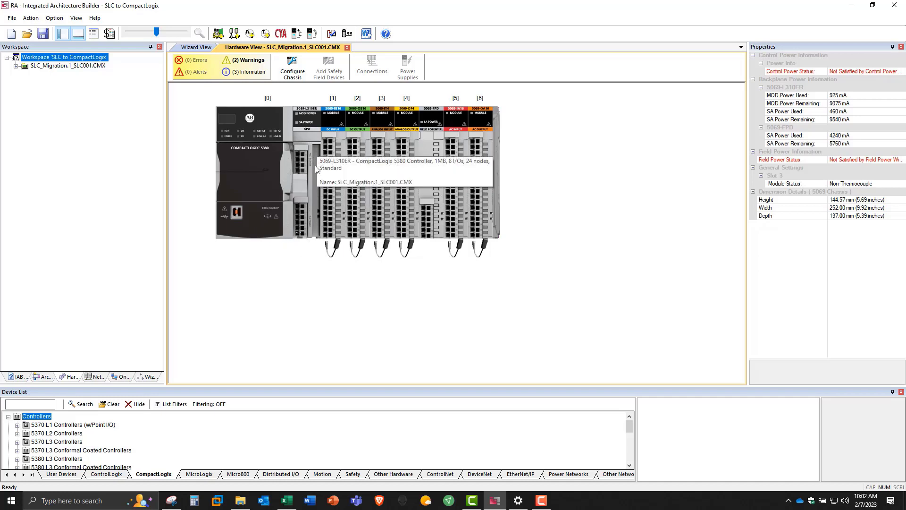
mouse_move(313, 166)
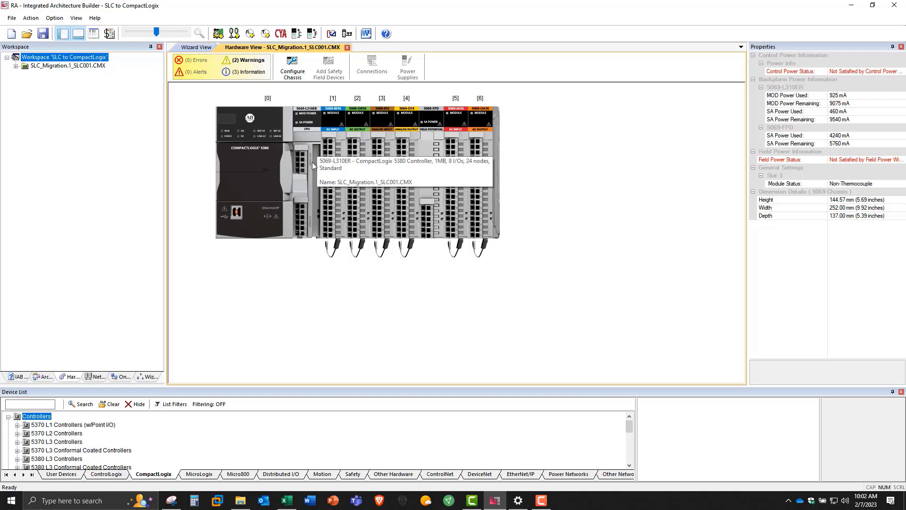
mouse_move(313, 236)
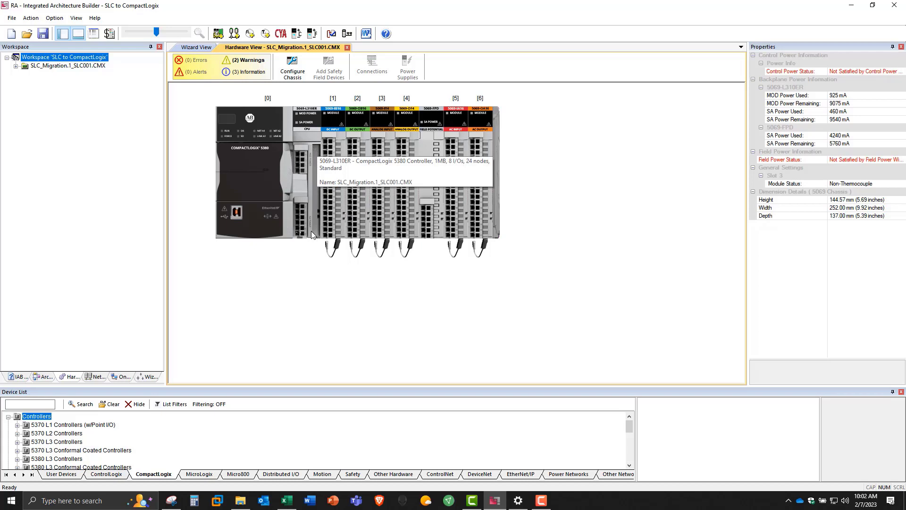
mouse_move(311, 165)
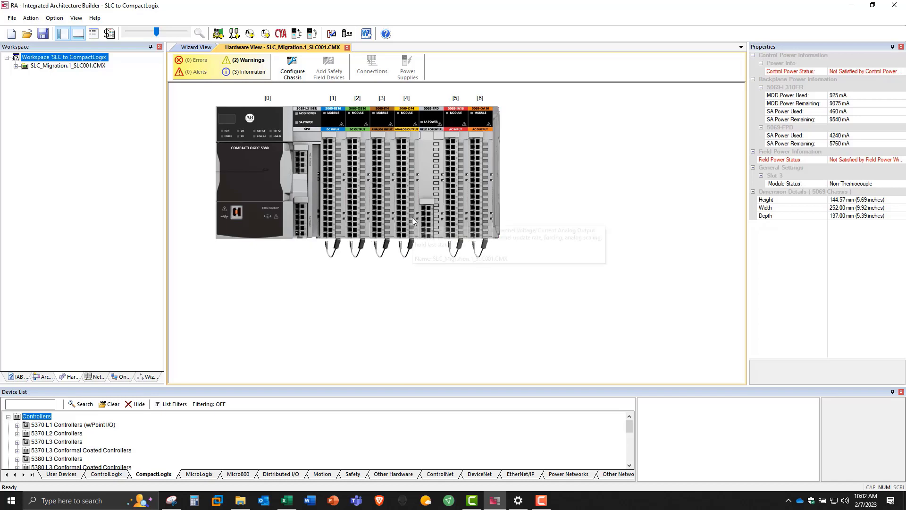
mouse_move(776, 79)
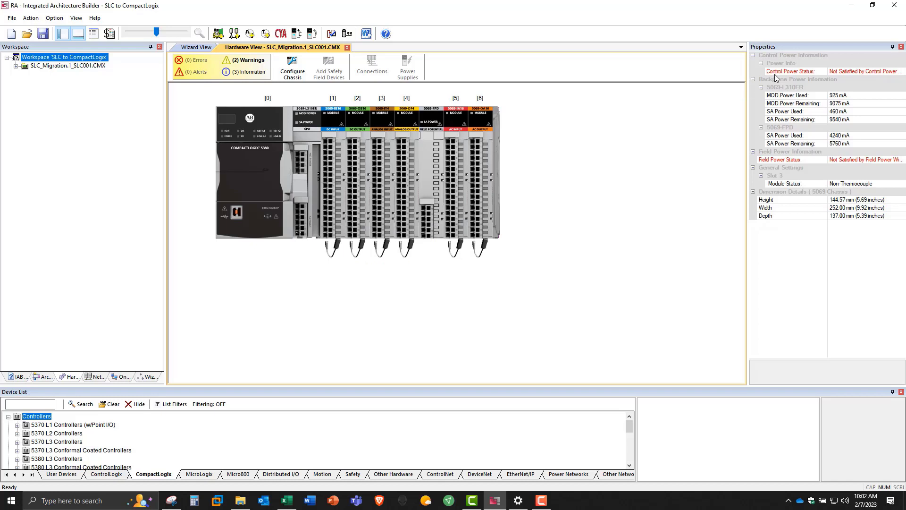
mouse_move(642, 175)
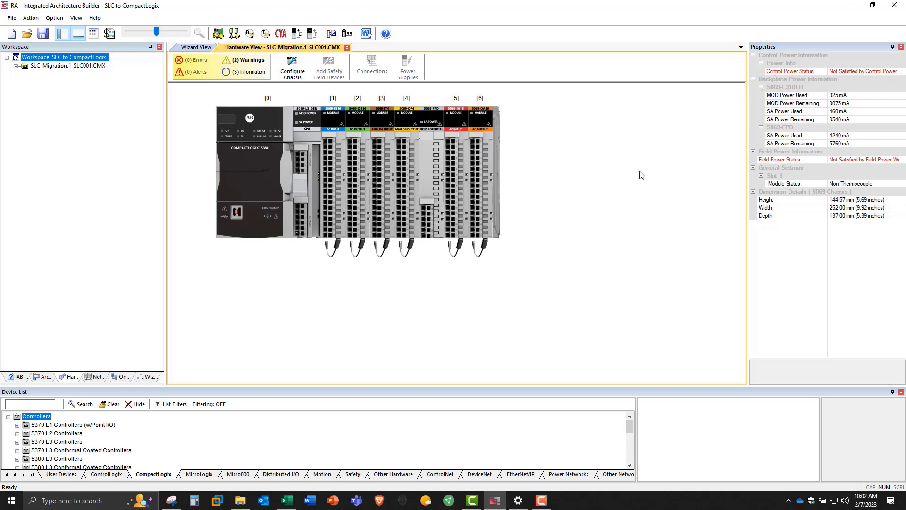
mouse_move(535, 180)
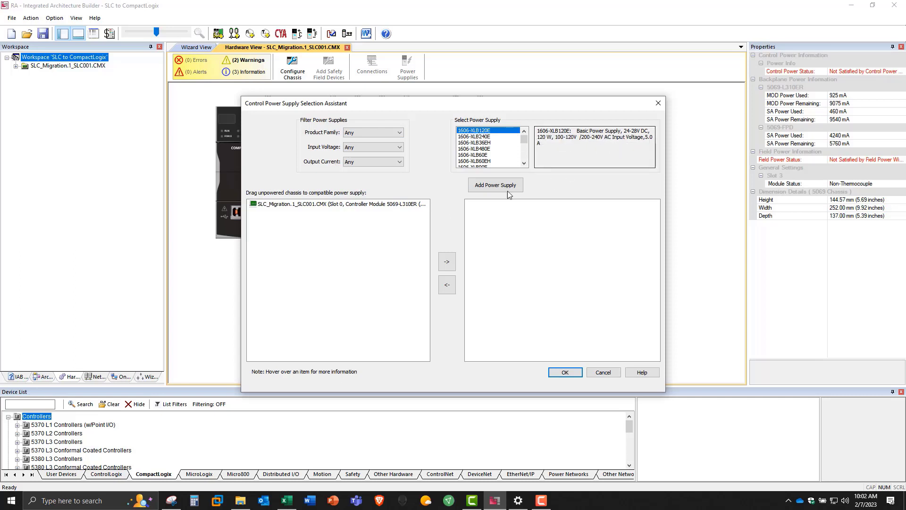
Add a 1606-XLB120E supply and attach the controller chassis to it for control power
left_click(495, 185)
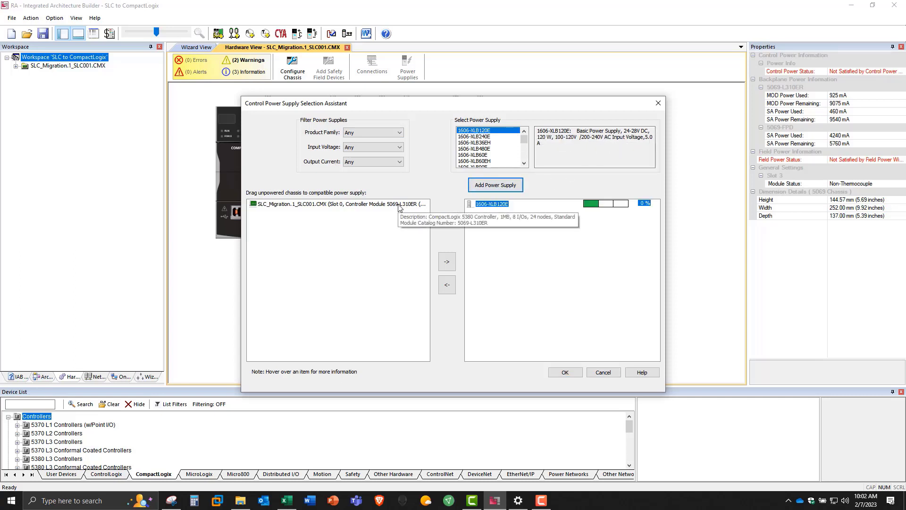
left_click(329, 204)
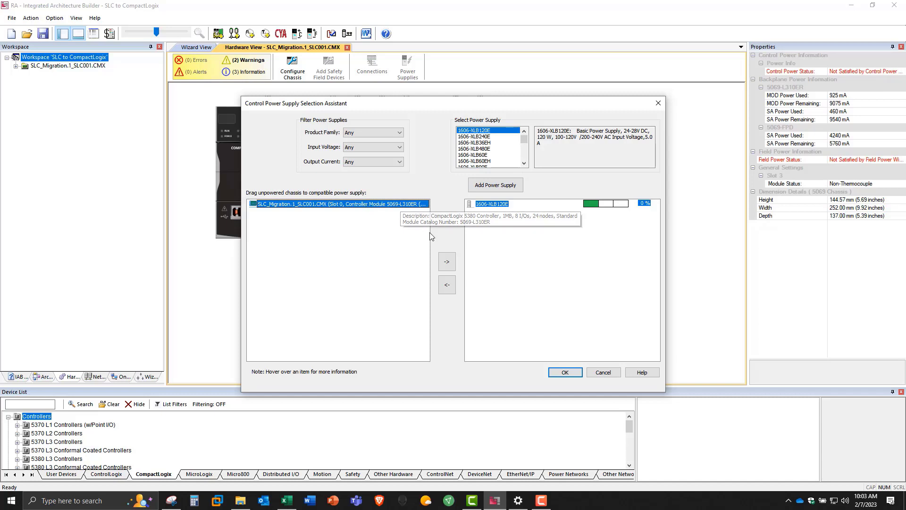
mouse_move(447, 262)
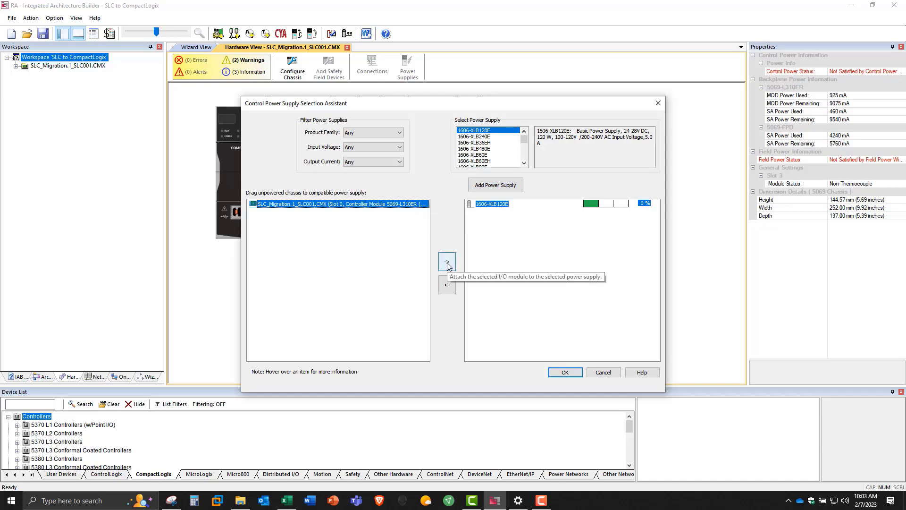
left_click(447, 261)
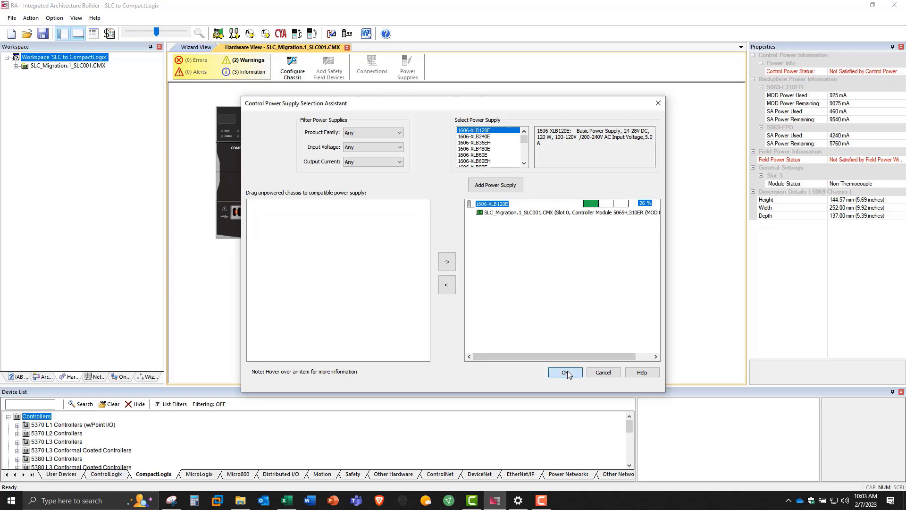
left_click(565, 372)
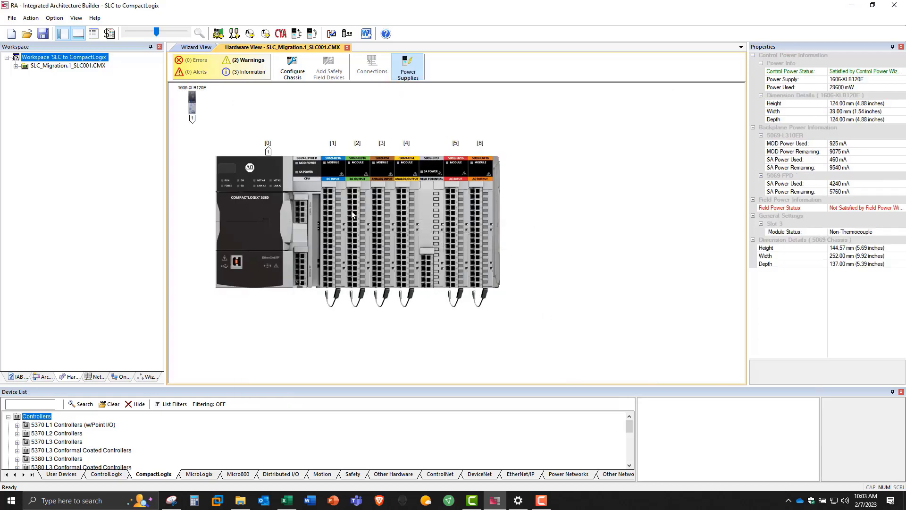
Add a second chassis-specific 1606-XLB120E supply powering the 5069-L310ER, IB16 and OB16 modules
left_click(311, 34)
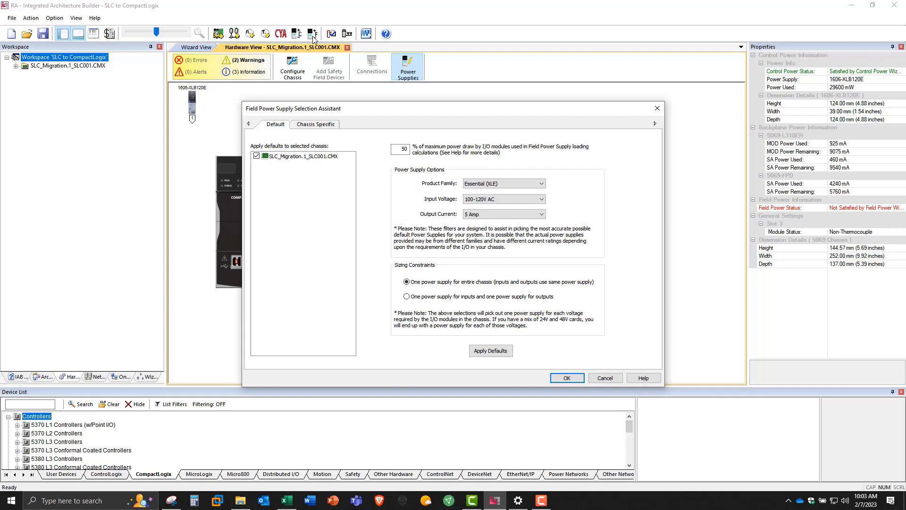
left_click(315, 124)
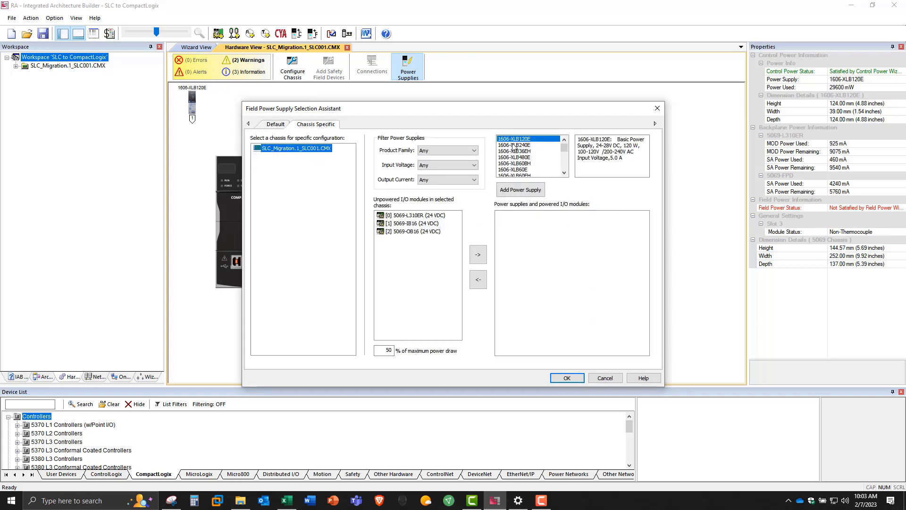
mouse_move(528, 194)
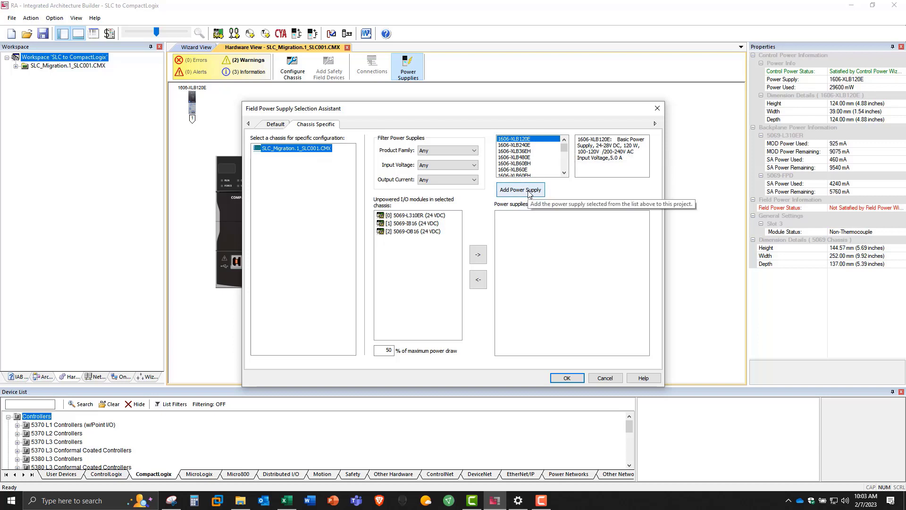
left_click(520, 190)
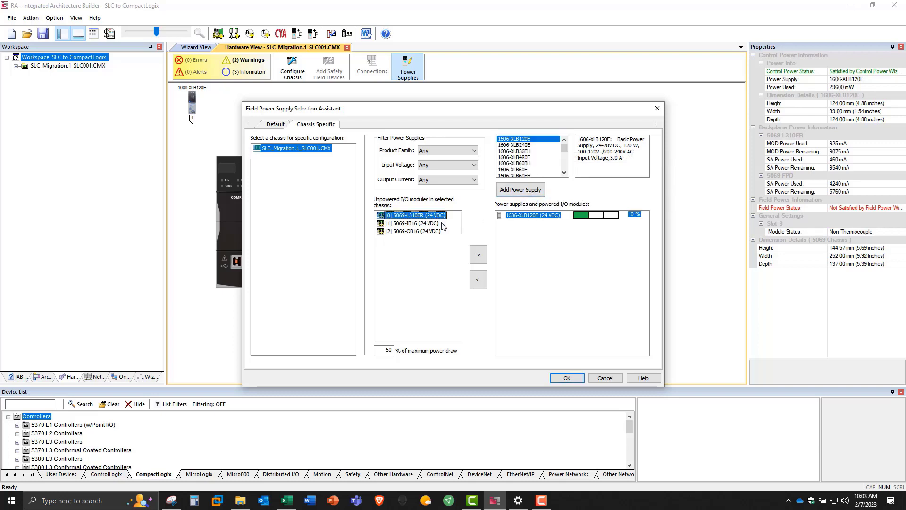
left_click(478, 254)
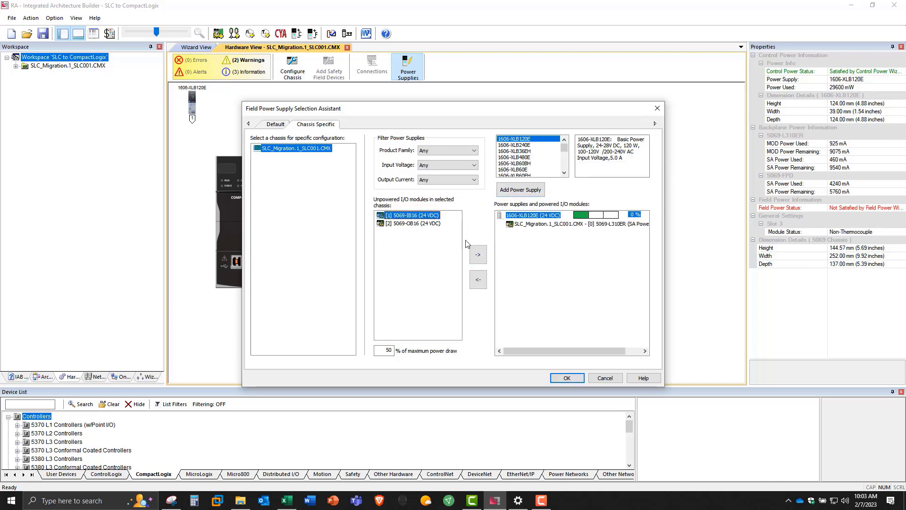
left_click(477, 254)
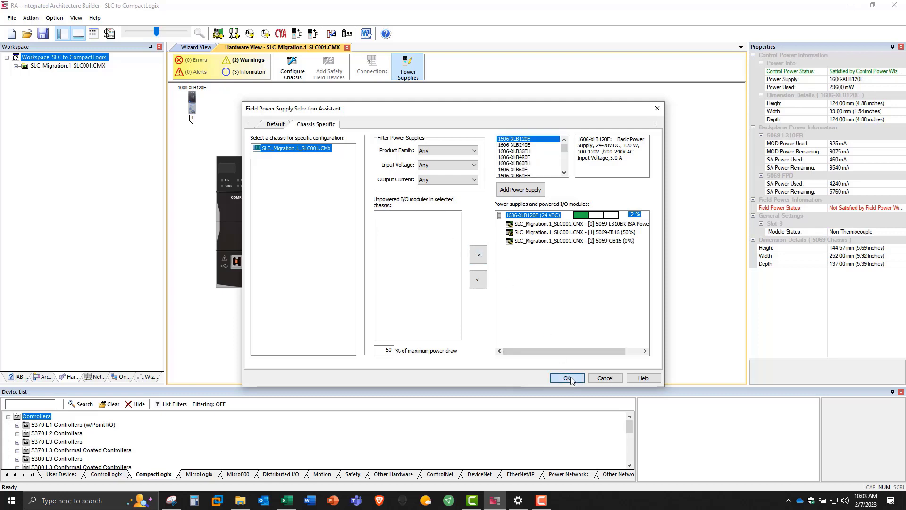
left_click(567, 378)
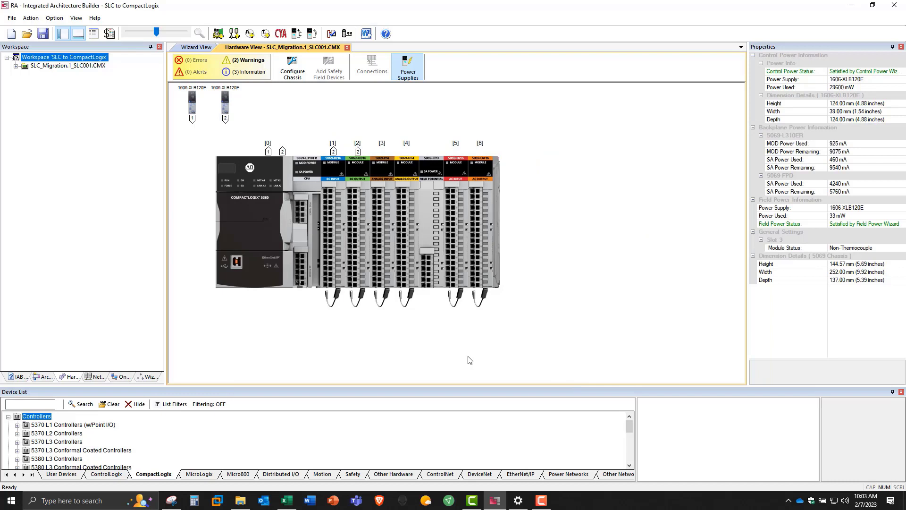
mouse_move(204, 177)
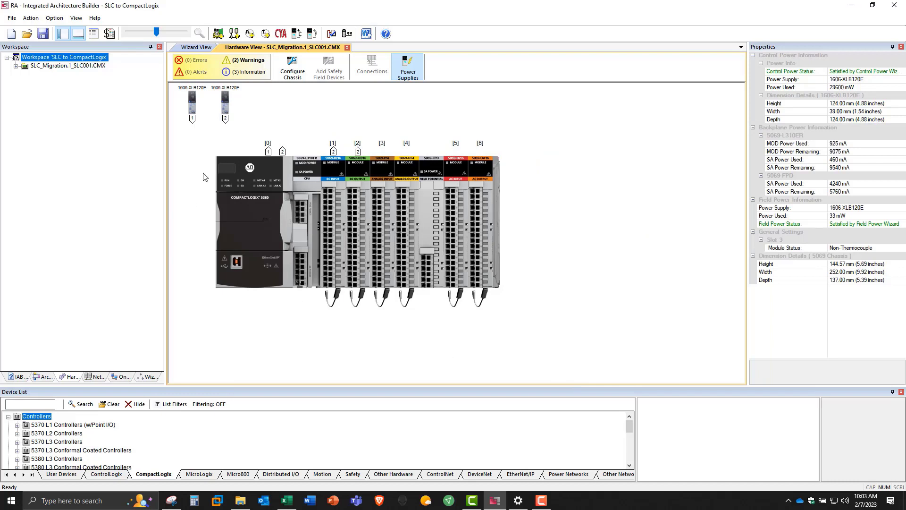
mouse_move(219, 131)
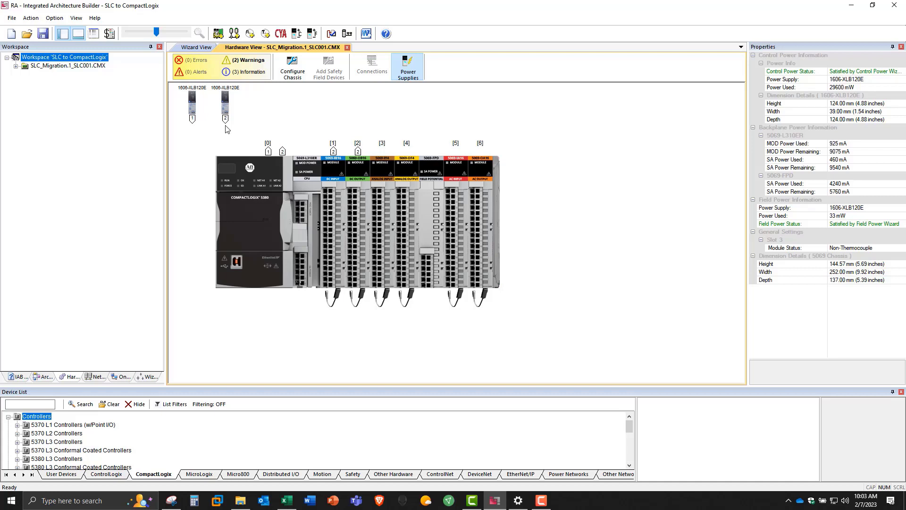
mouse_move(205, 134)
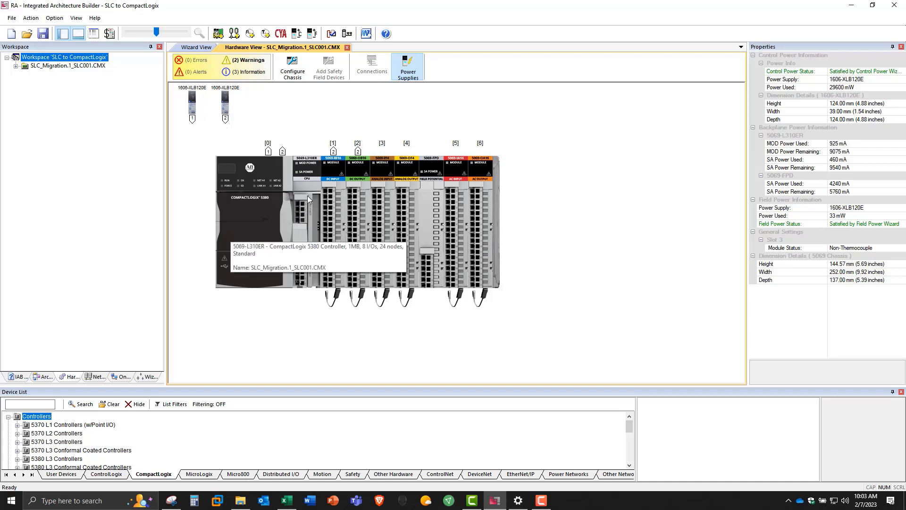
mouse_move(310, 204)
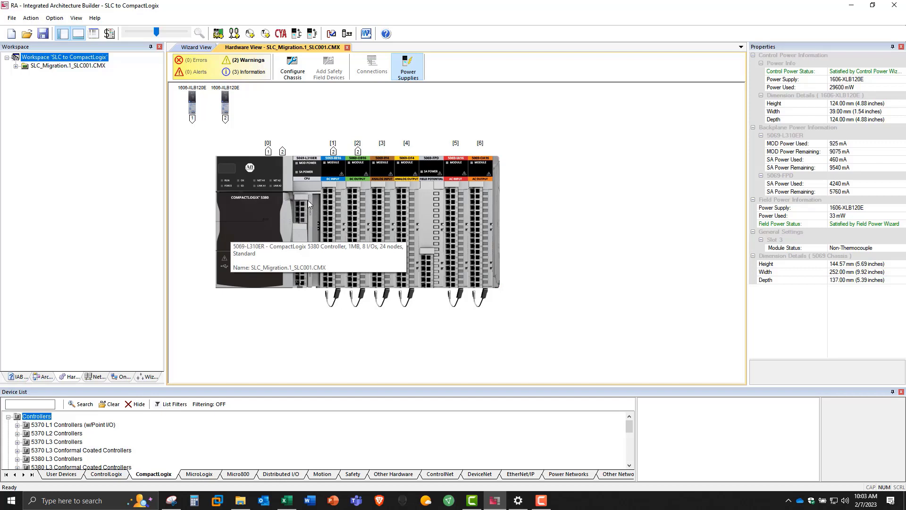
mouse_move(307, 296)
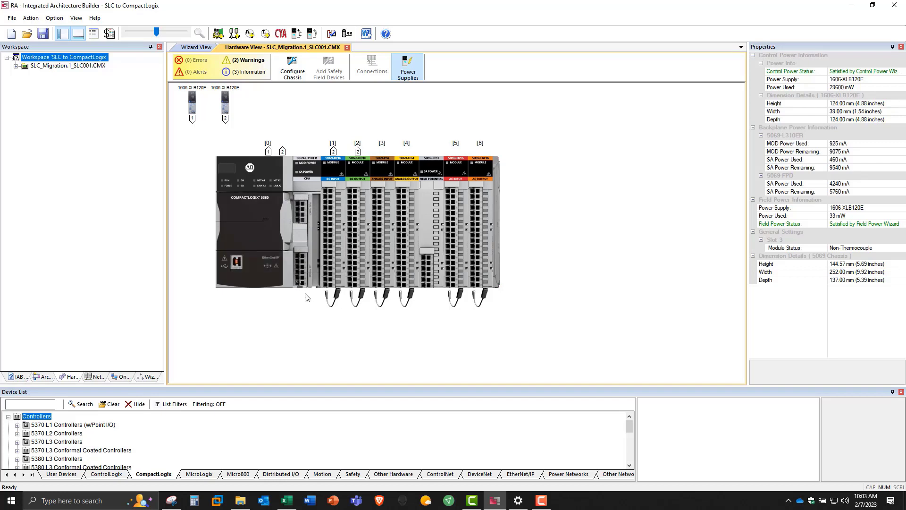
mouse_move(306, 298)
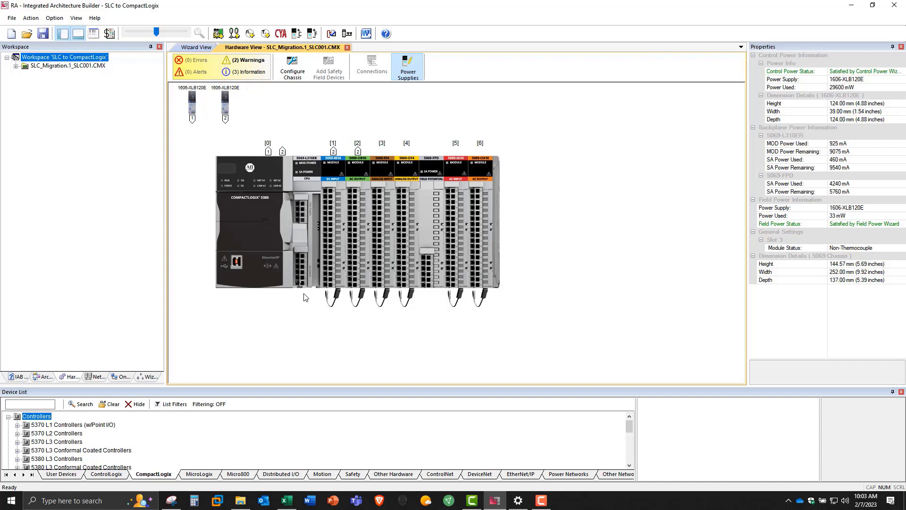
mouse_move(373, 267)
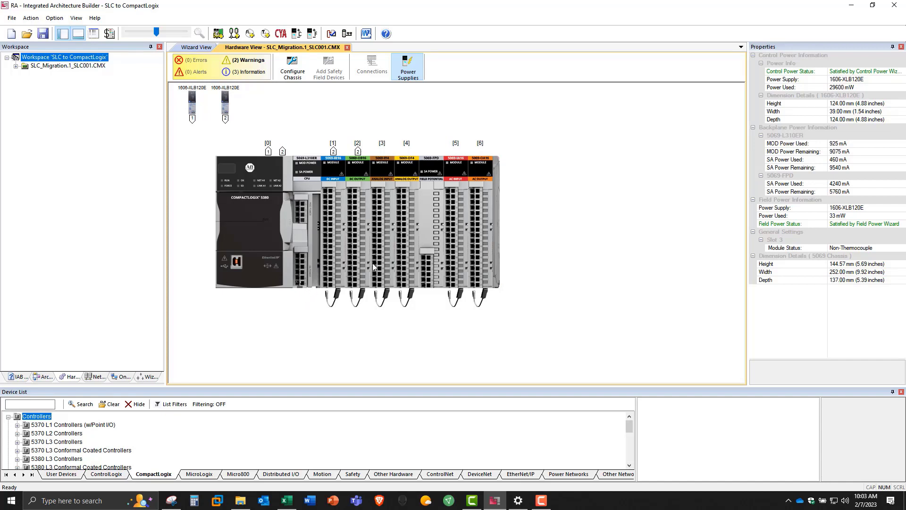
mouse_move(325, 236)
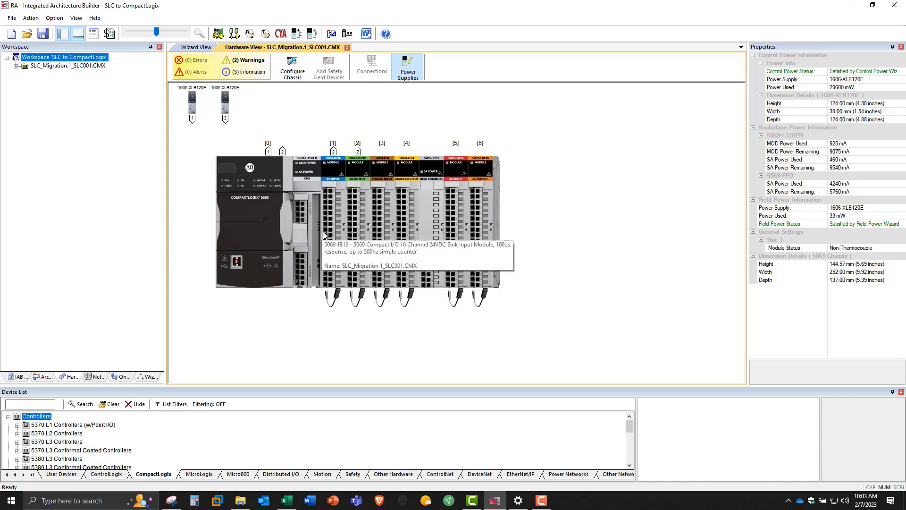
mouse_move(338, 328)
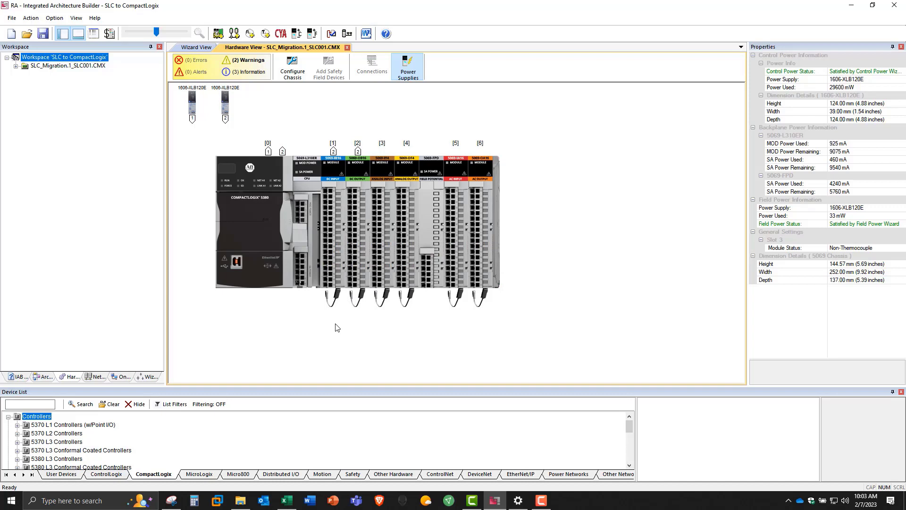
mouse_move(369, 182)
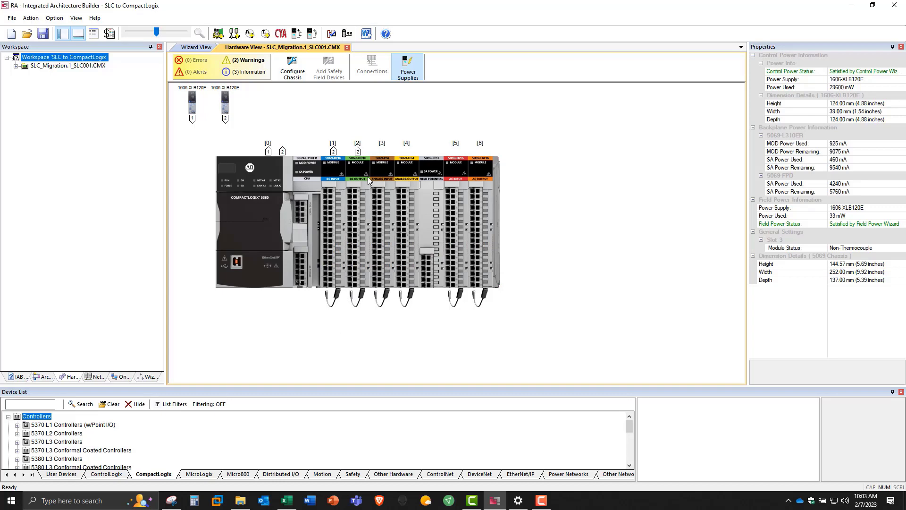
mouse_move(321, 322)
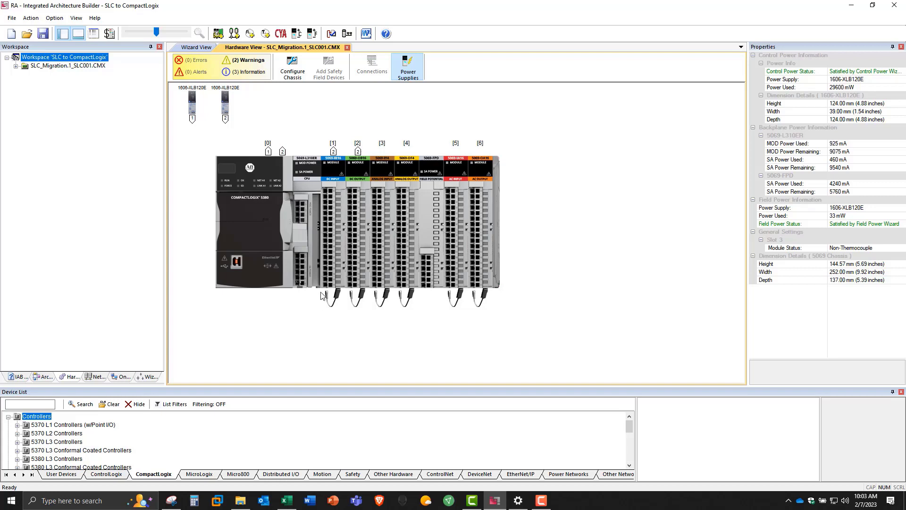
mouse_move(446, 264)
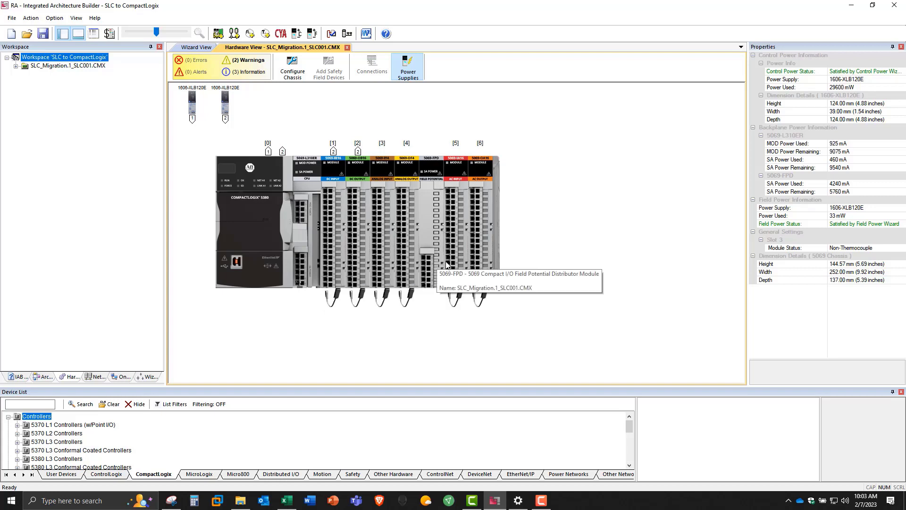
mouse_move(347, 358)
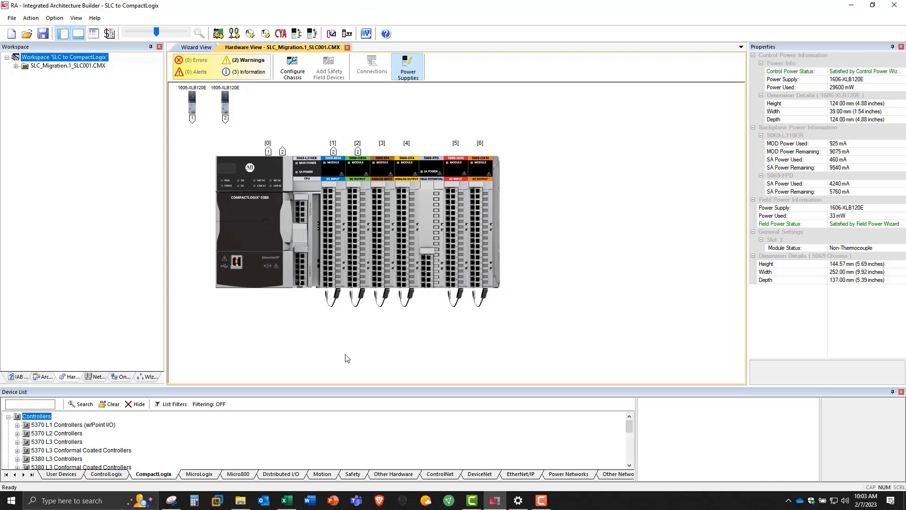
mouse_move(343, 355)
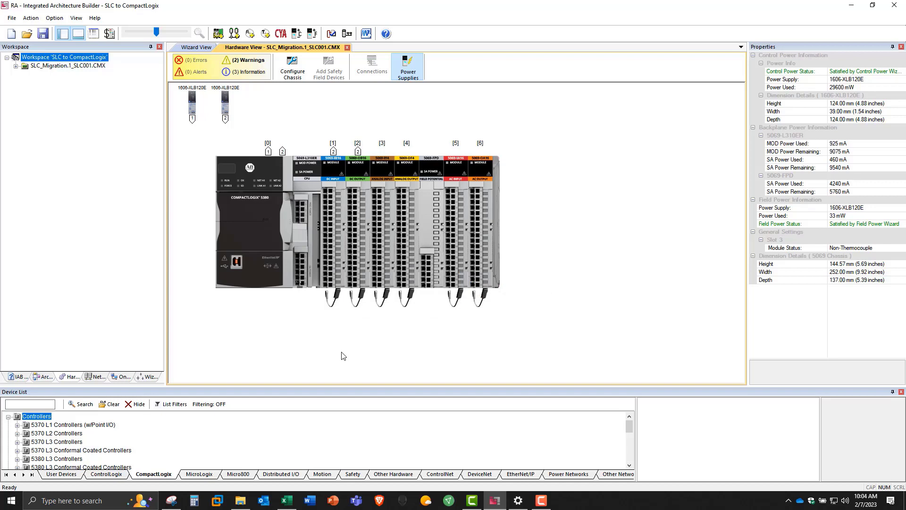
mouse_move(326, 354)
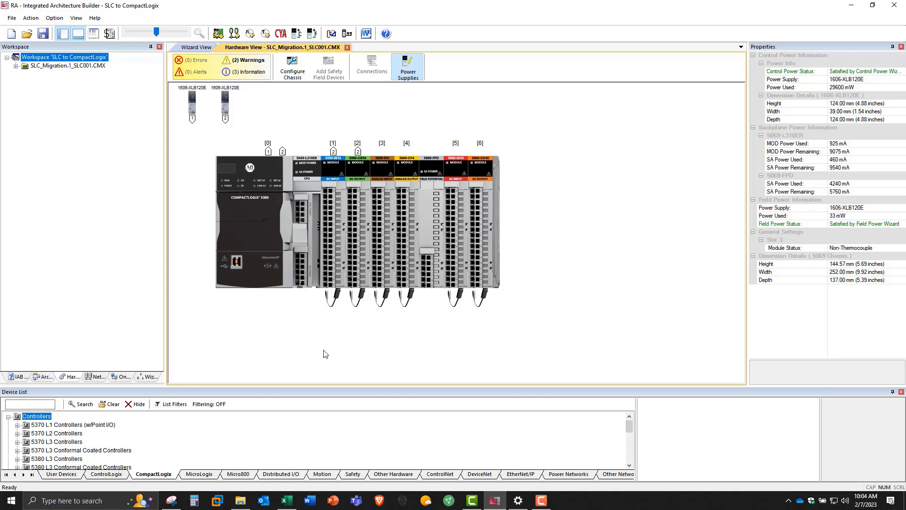
mouse_move(320, 348)
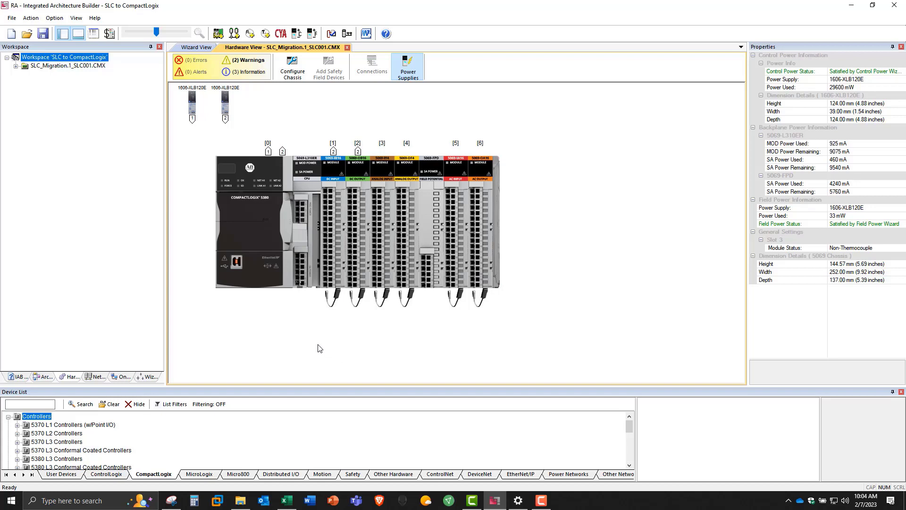
mouse_move(206, 306)
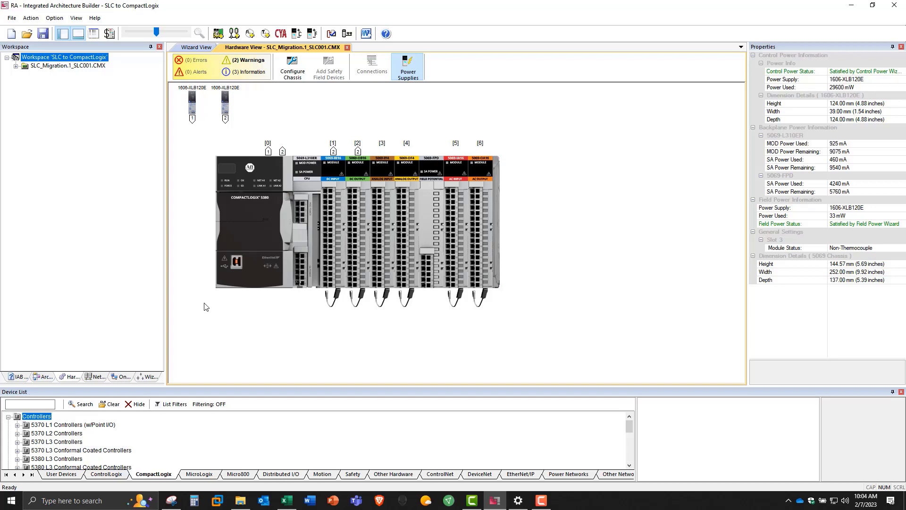
mouse_move(190, 268)
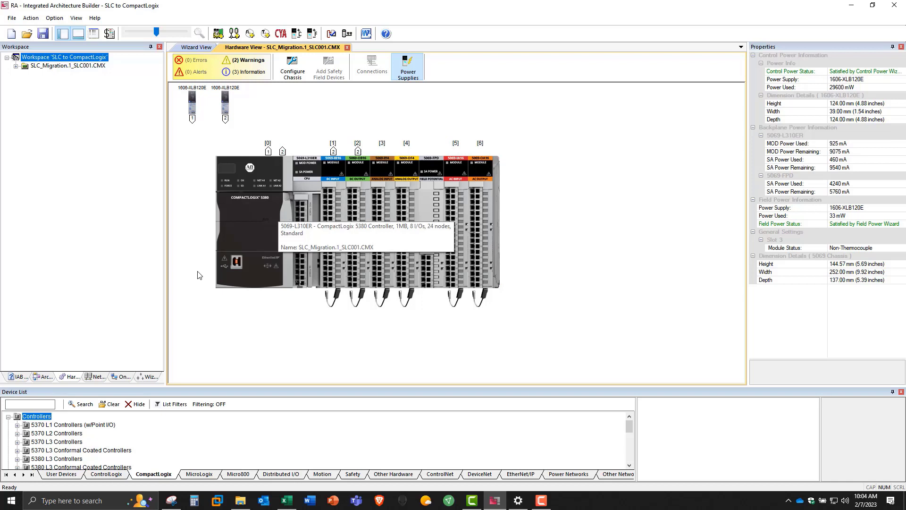
mouse_move(260, 319)
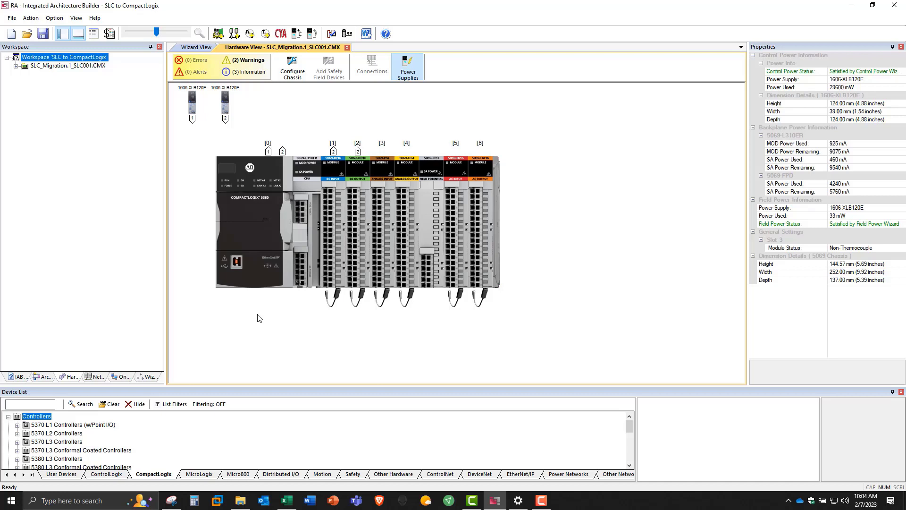
mouse_move(291, 325)
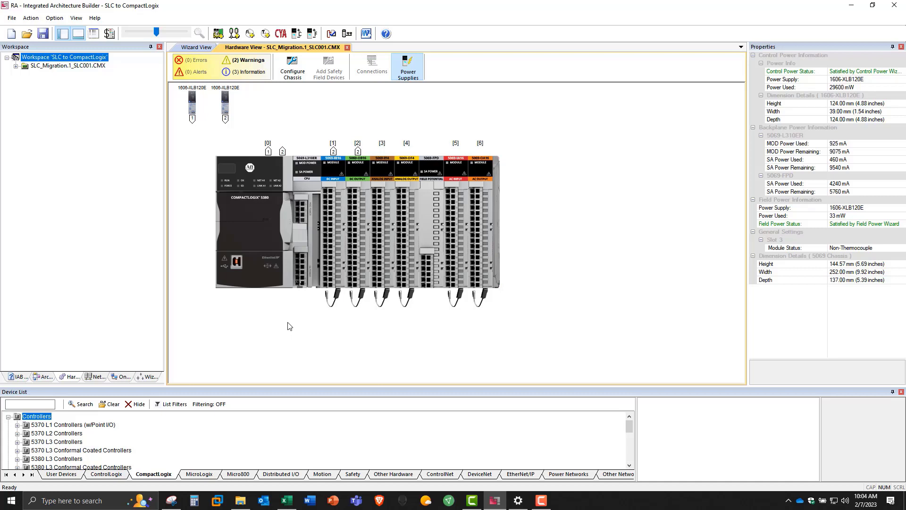
mouse_move(295, 307)
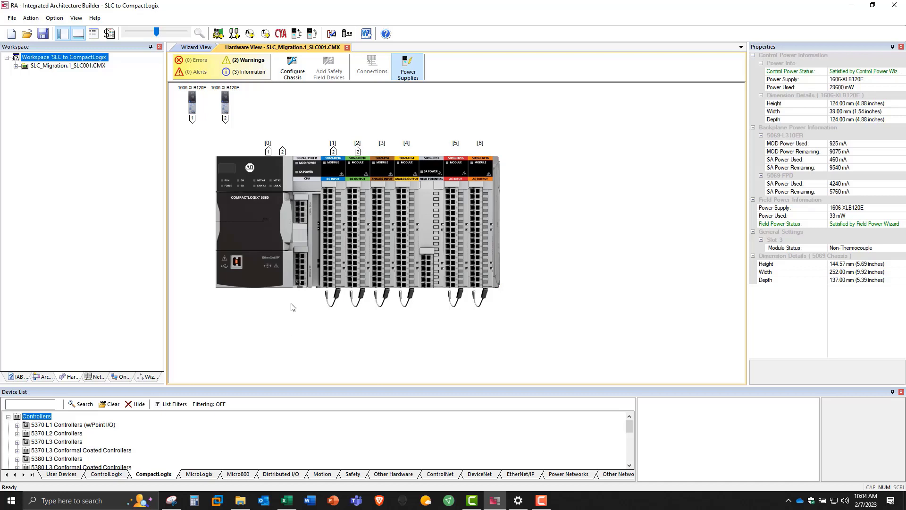
mouse_move(194, 202)
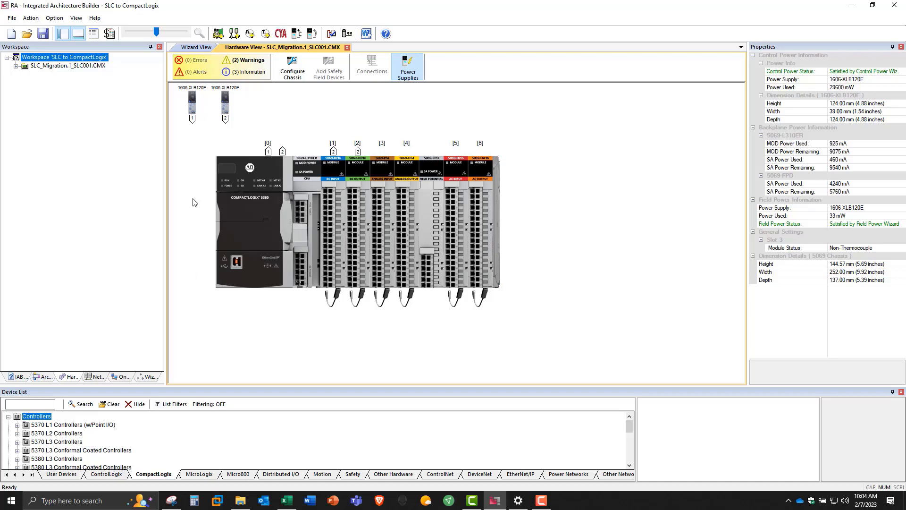
mouse_move(153, 252)
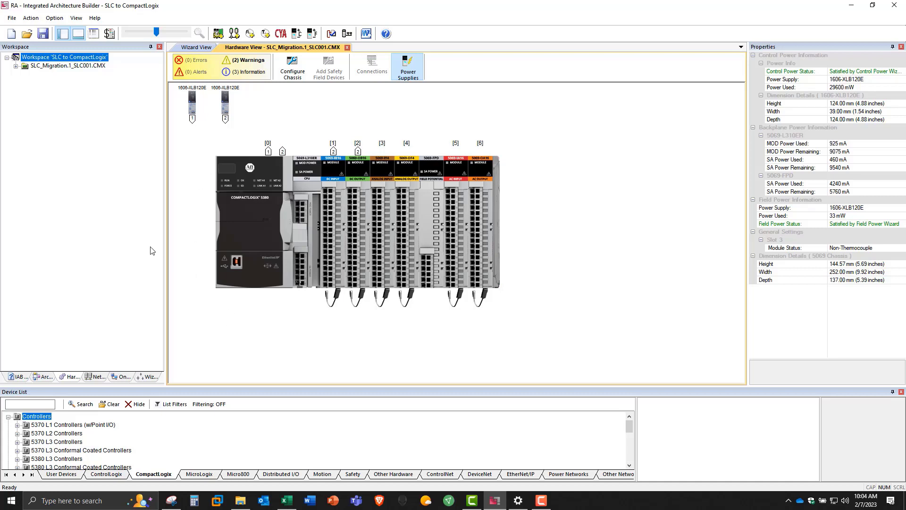
Start the Project BOM from the File menu and accept the software disclaimer
left_click(43, 34)
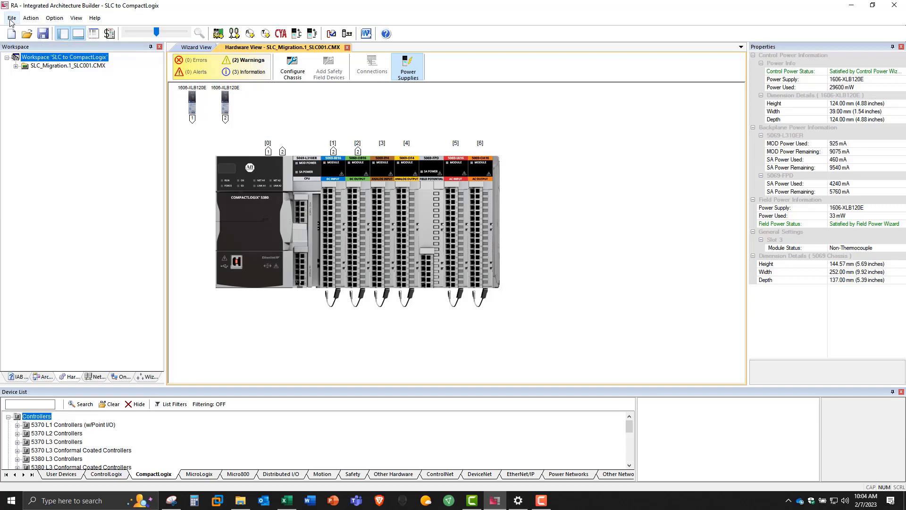
left_click(12, 17)
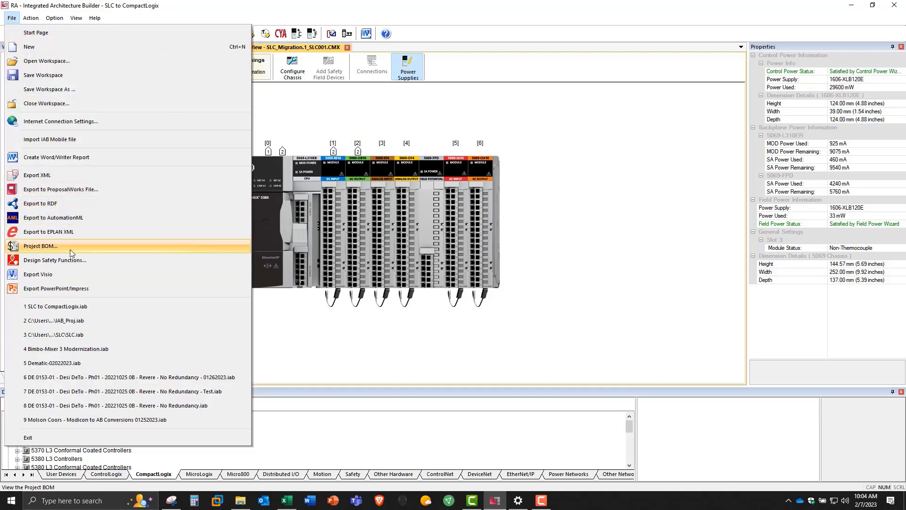
left_click(40, 245)
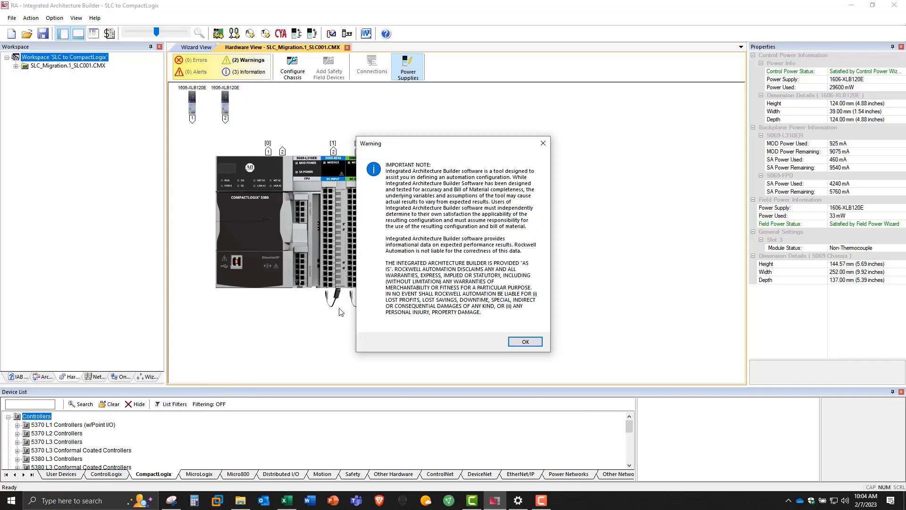
mouse_move(455, 333)
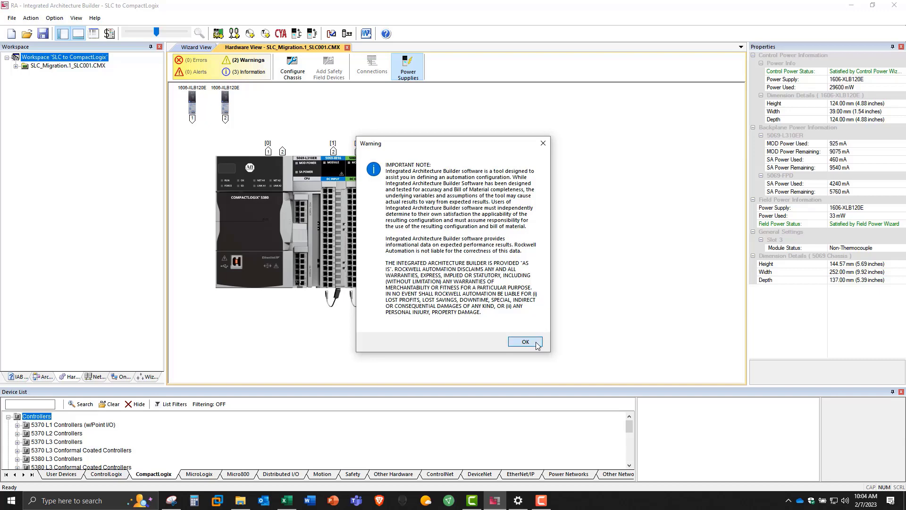
left_click(524, 342)
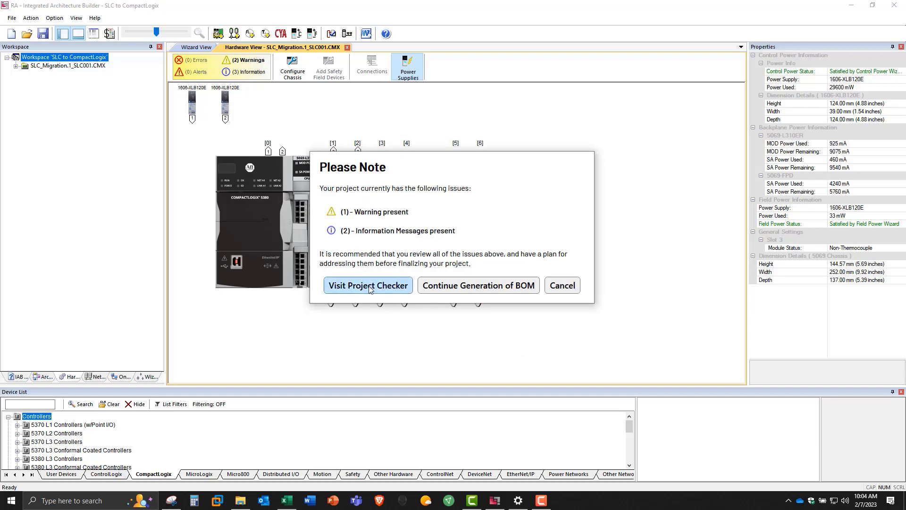
Review the project issues, expanding the Hardware section's warning and information messages
left_click(368, 285)
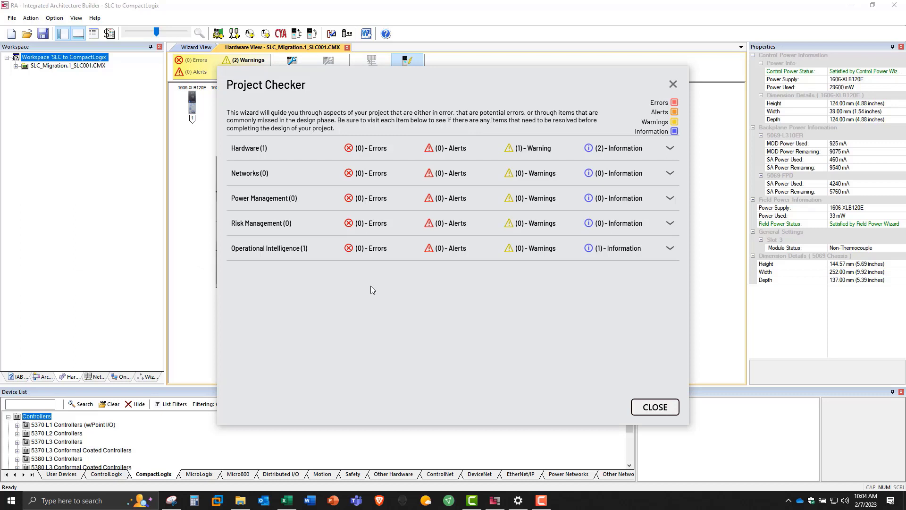
mouse_move(366, 155)
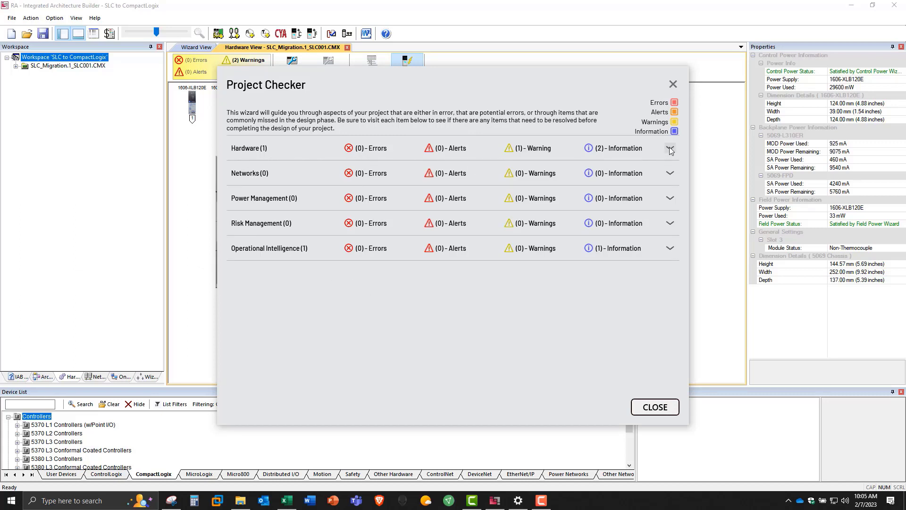
left_click(670, 149)
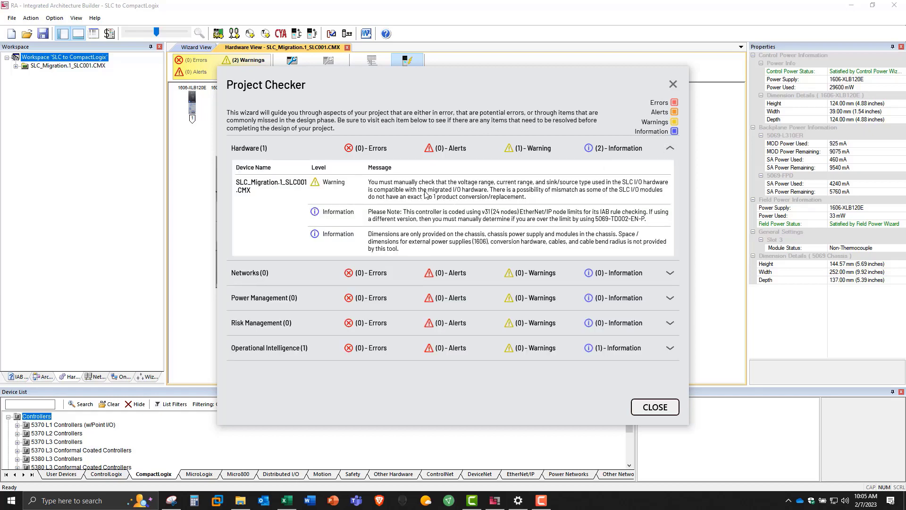
mouse_move(538, 188)
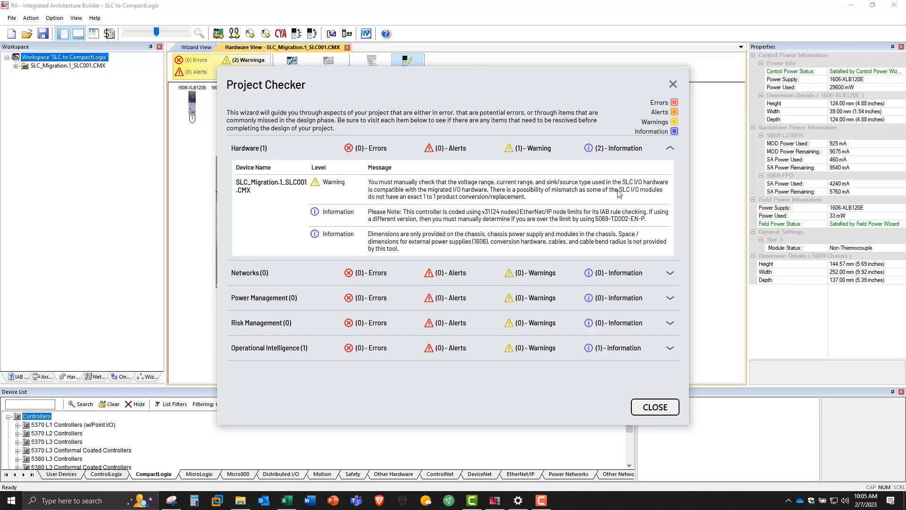
mouse_move(581, 199)
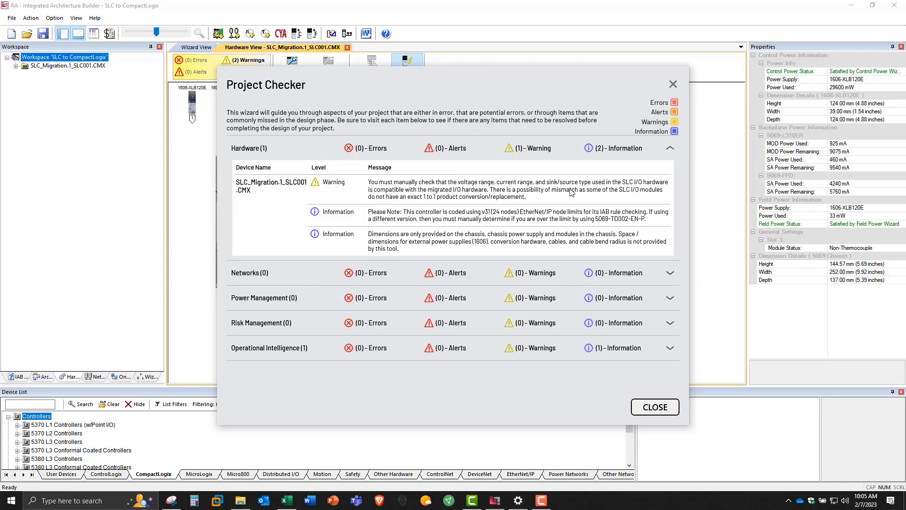
mouse_move(533, 199)
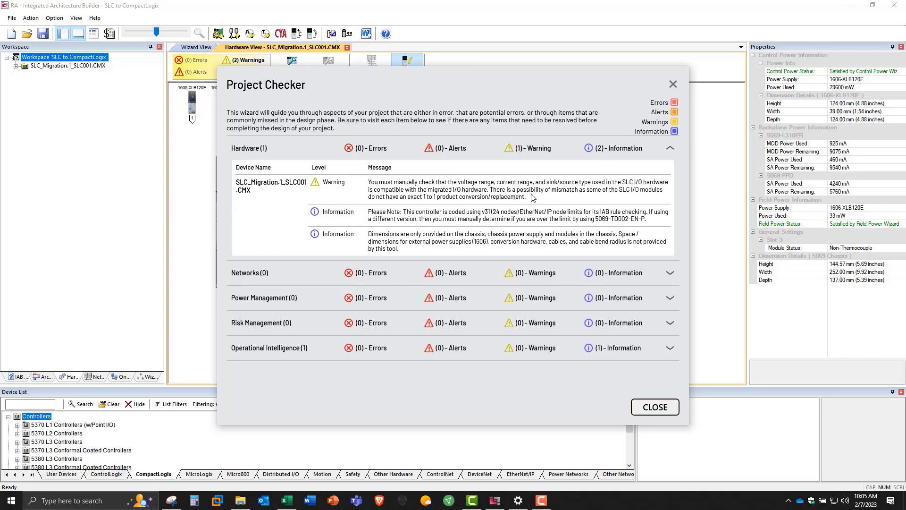
mouse_move(562, 218)
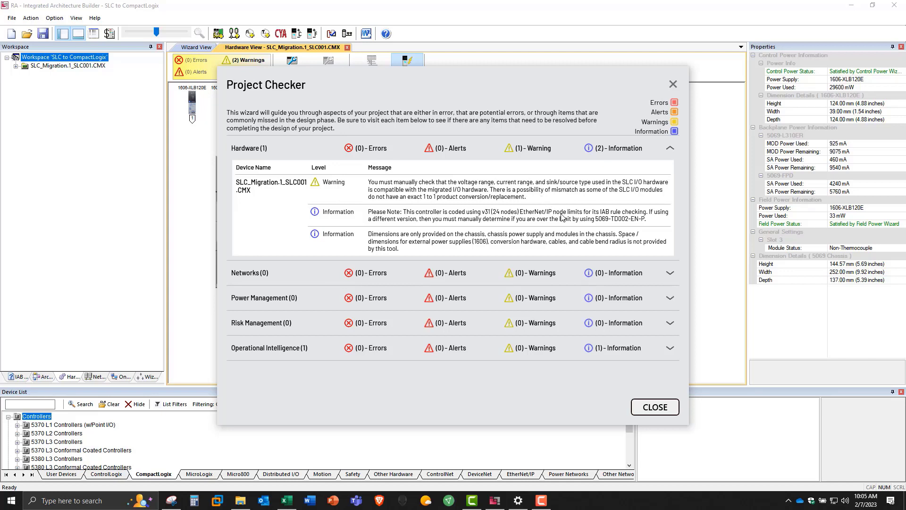
mouse_move(435, 221)
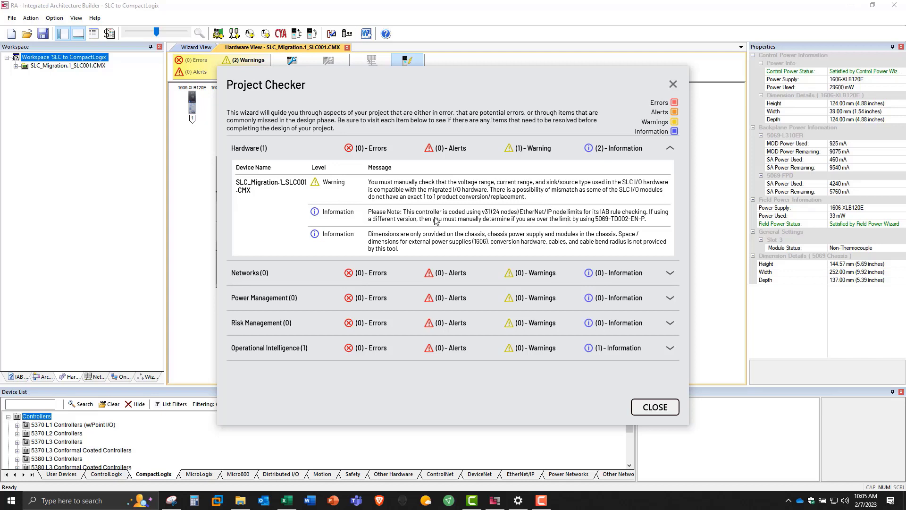
mouse_move(472, 225)
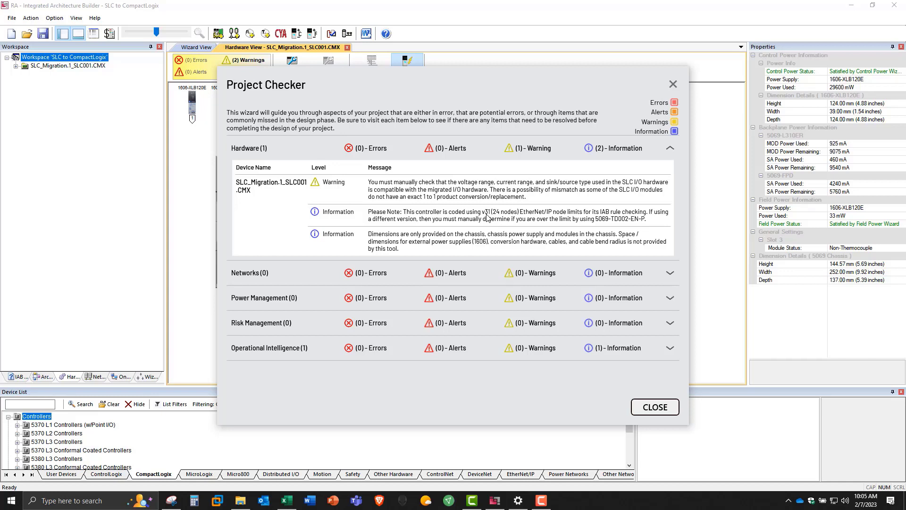
mouse_move(462, 238)
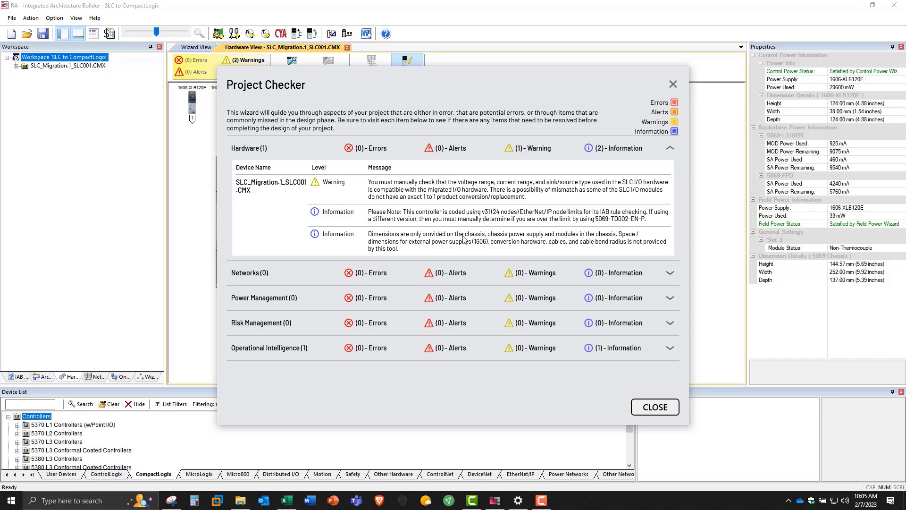
mouse_move(413, 257)
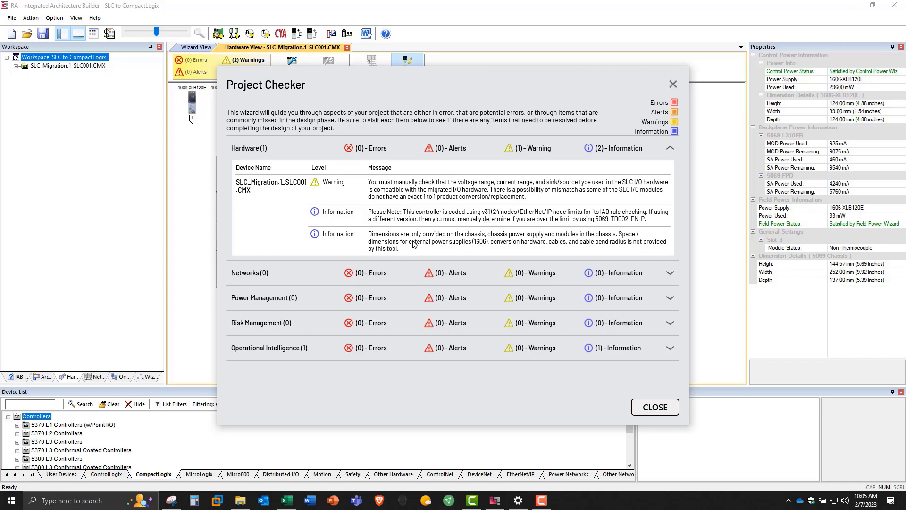
mouse_move(468, 247)
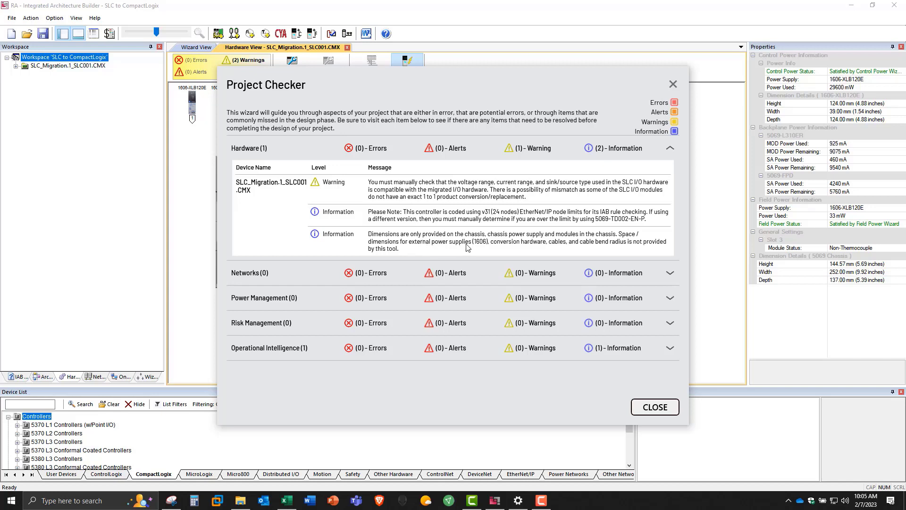
mouse_move(548, 242)
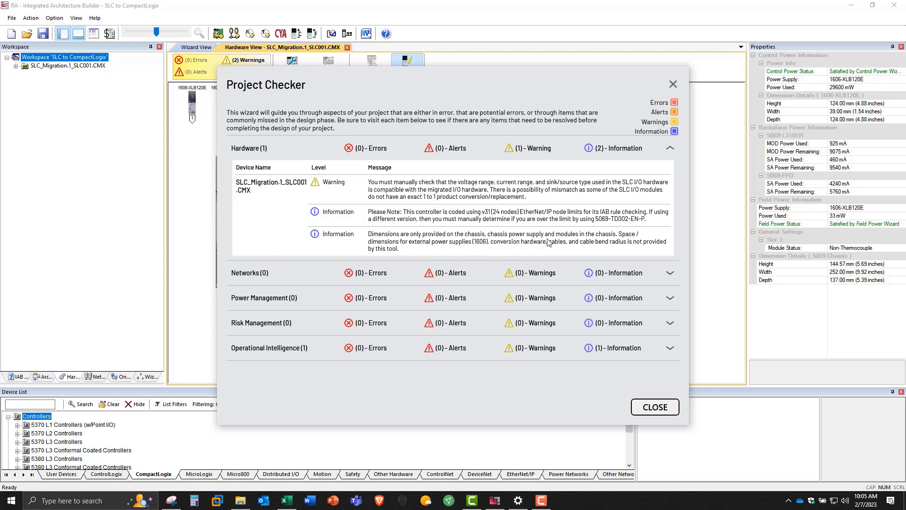
mouse_move(551, 246)
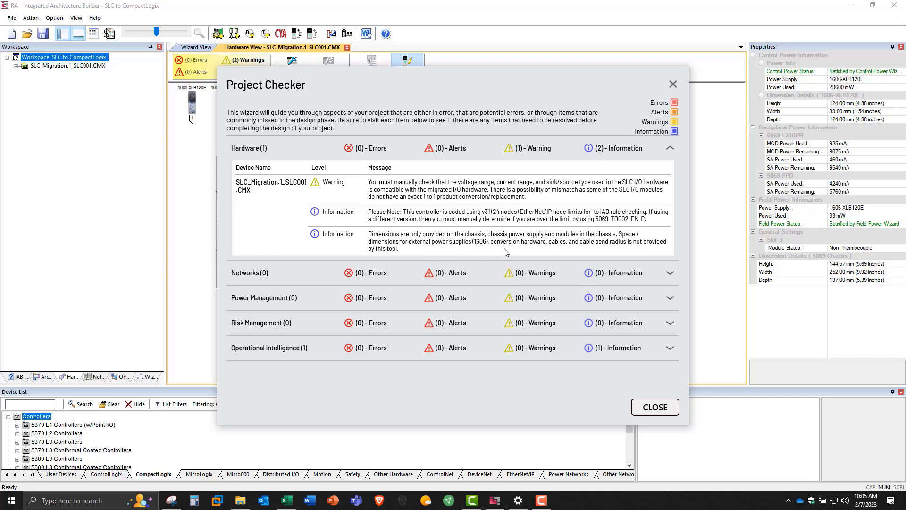
mouse_move(604, 249)
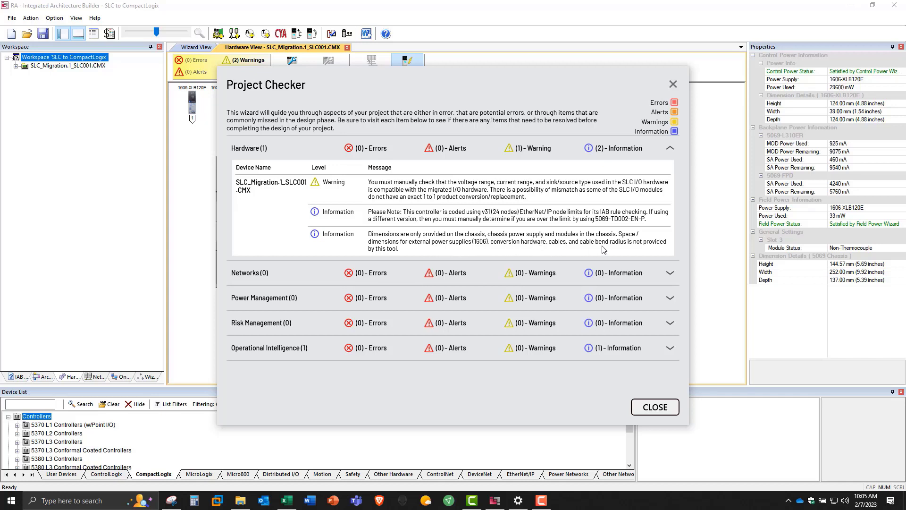
mouse_move(705, 285)
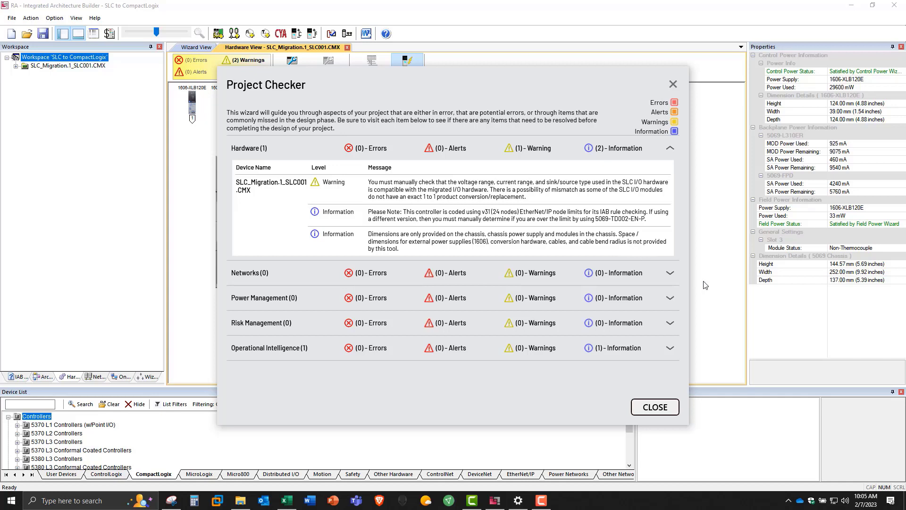
mouse_move(823, 277)
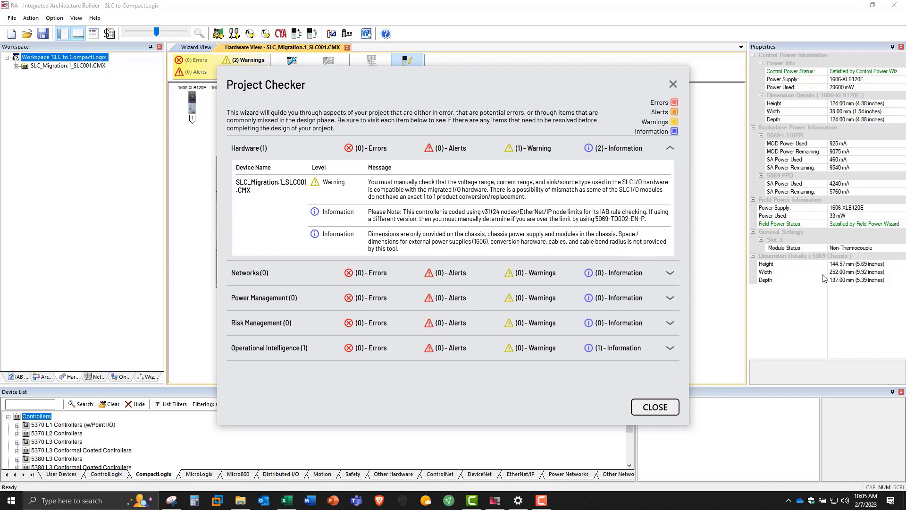
mouse_move(821, 287)
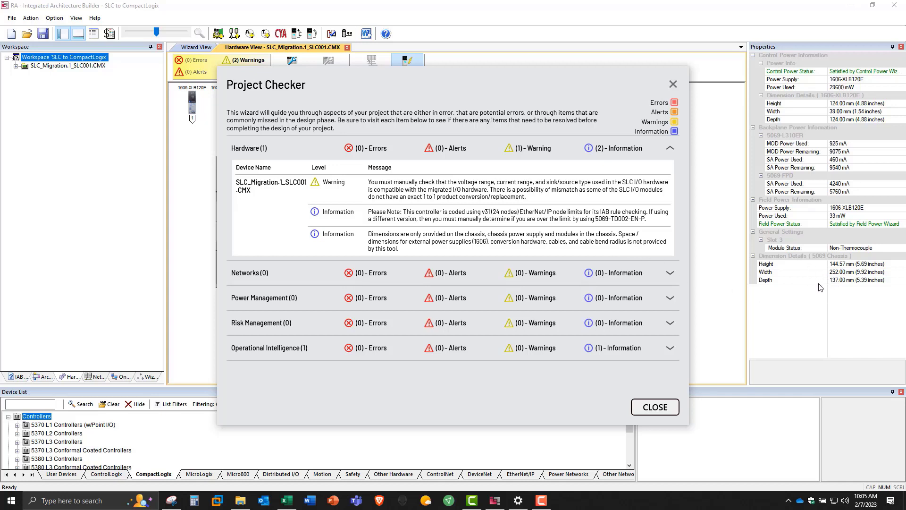
mouse_move(878, 290)
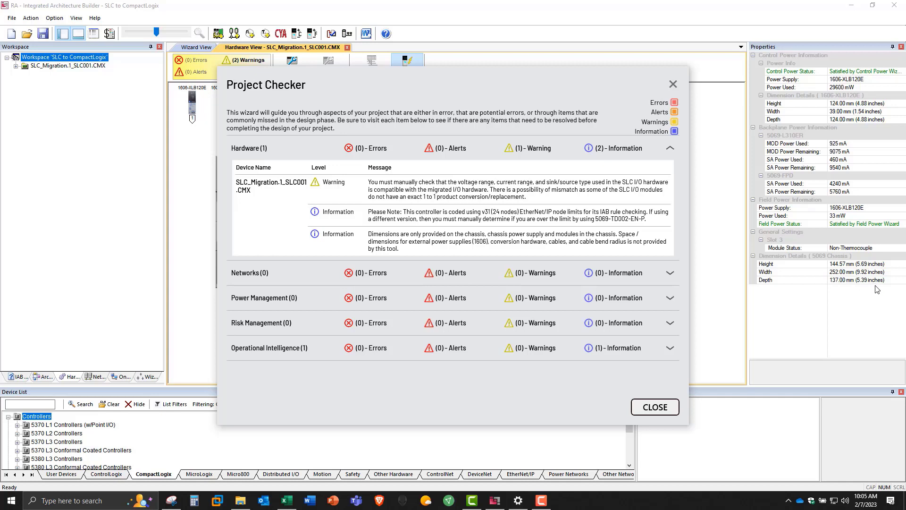
mouse_move(650, 254)
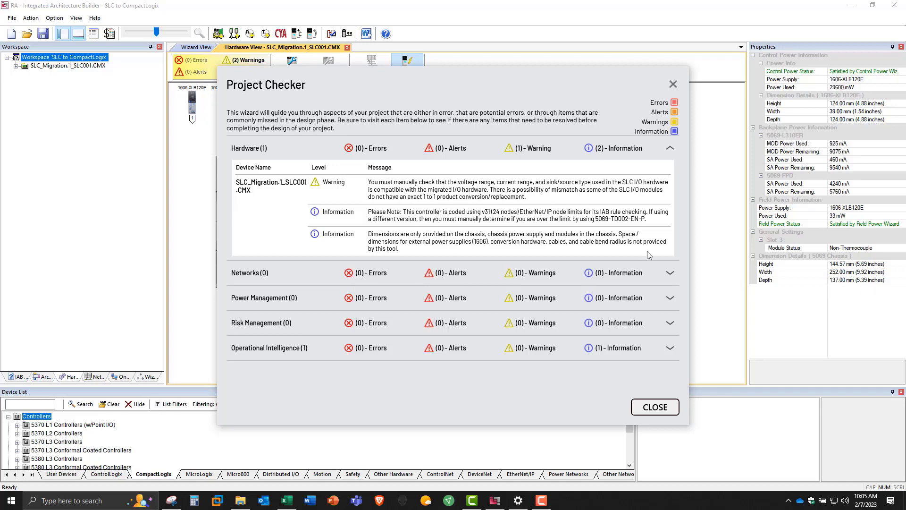
mouse_move(591, 242)
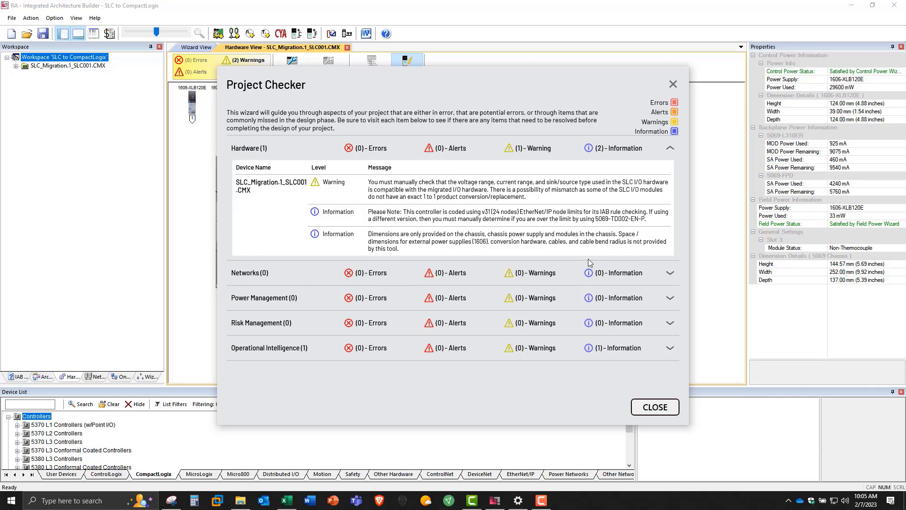
Close the project checker and display the Project BOM, accepting the disclaimer and reviewing the priced items
left_click(655, 407)
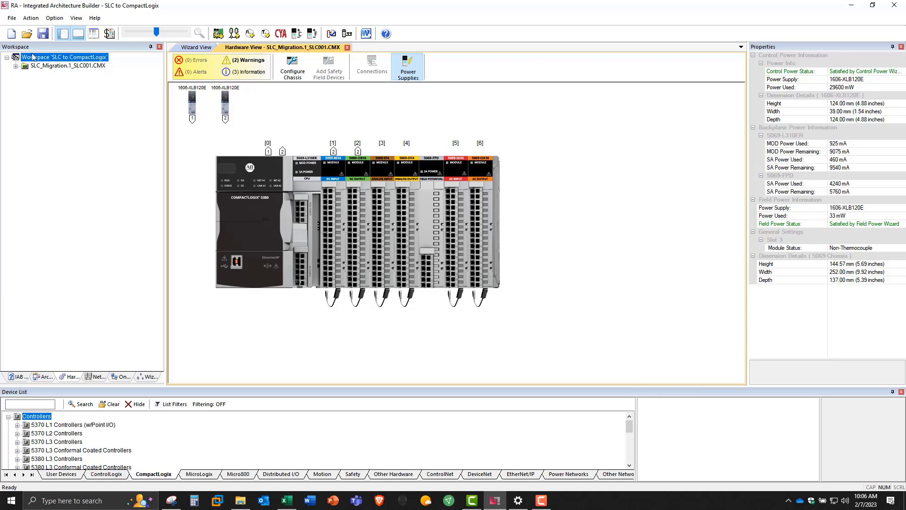
left_click(15, 18)
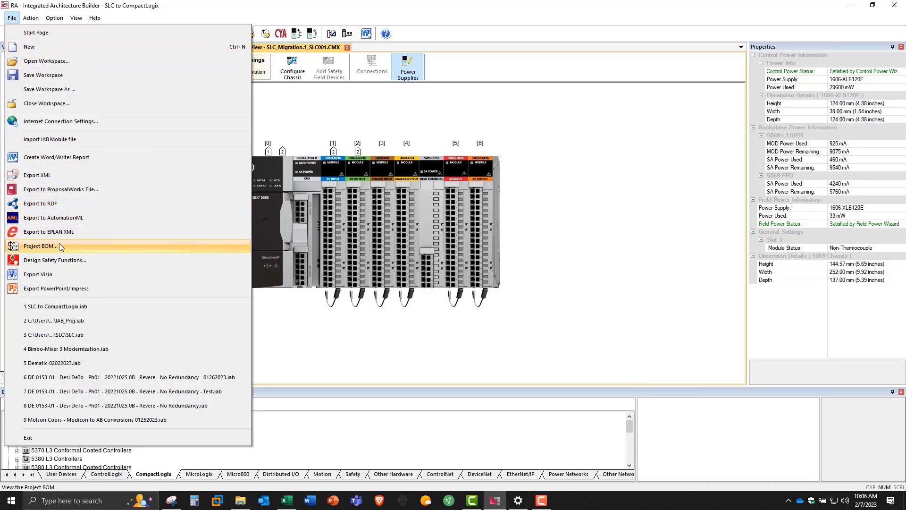
left_click(40, 245)
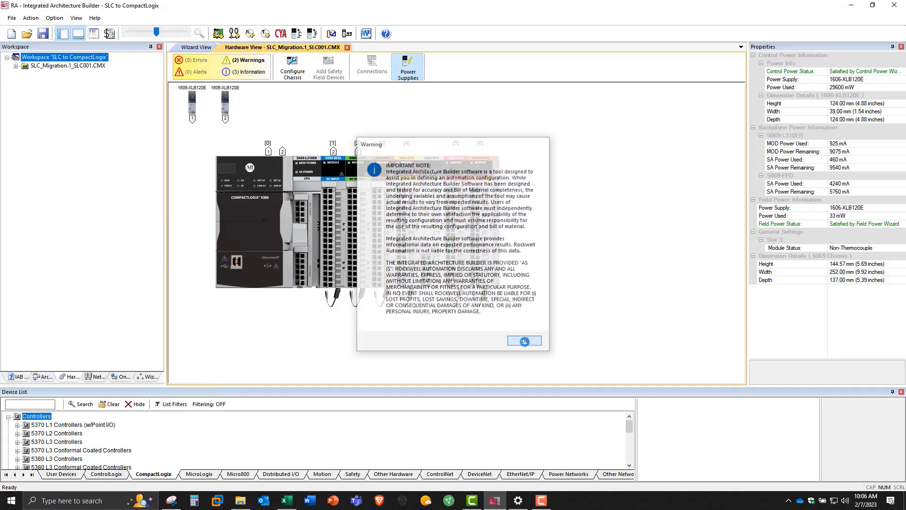
left_click(524, 341)
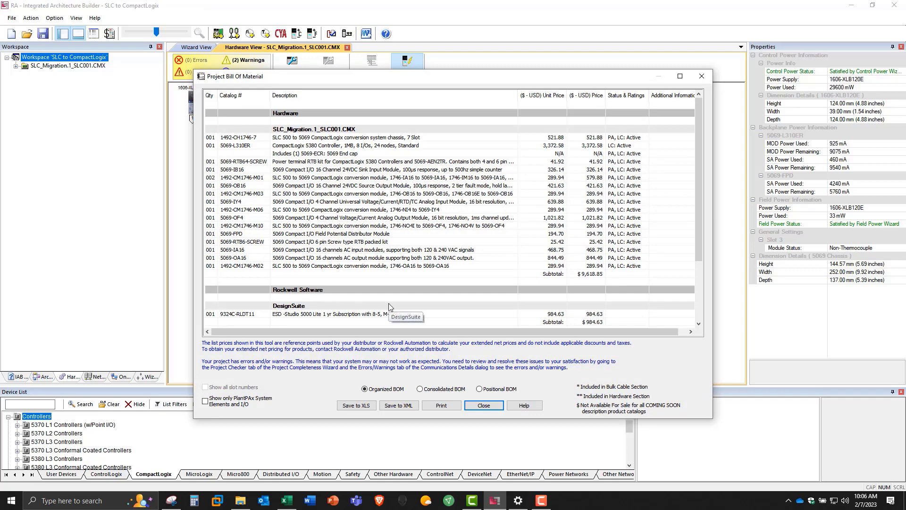
mouse_move(393, 304)
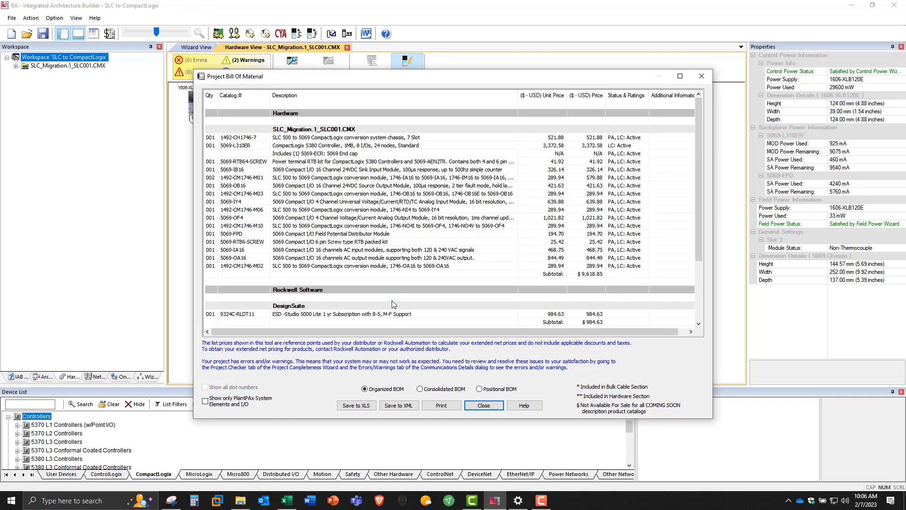
scroll("down", 3)
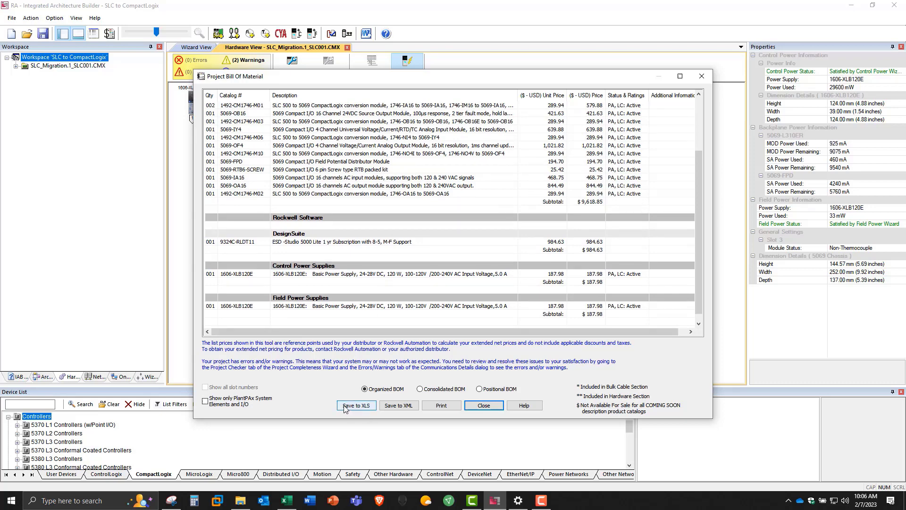
Export the BOM as SLC_to_CompactLogix_Org.xlsx and open it in Excel
left_click(357, 405)
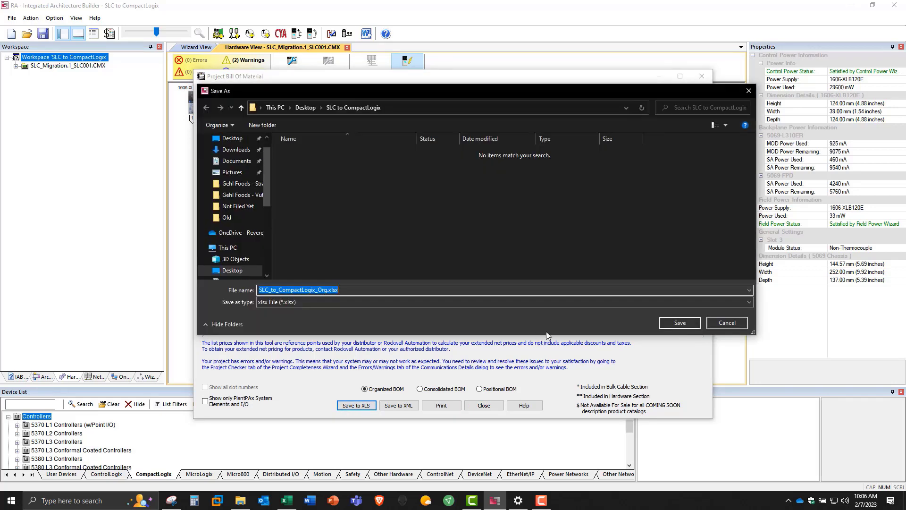
left_click(679, 323)
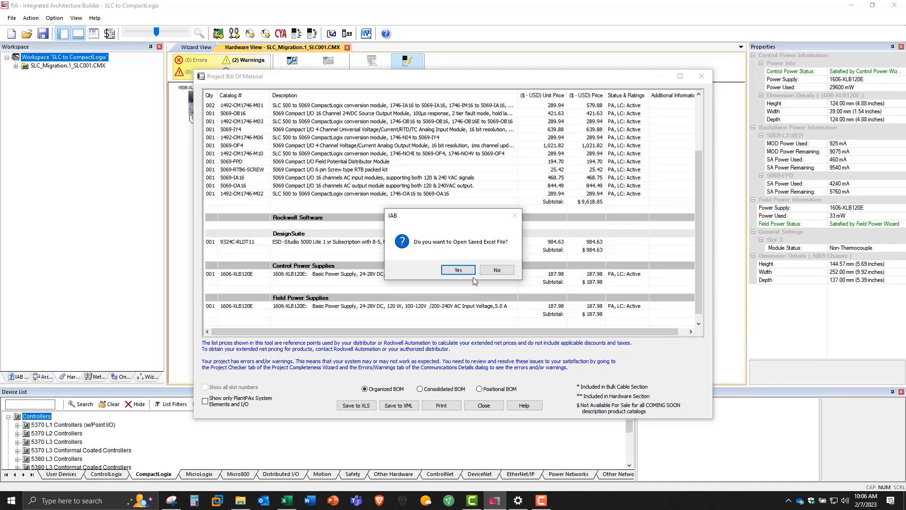
left_click(458, 270)
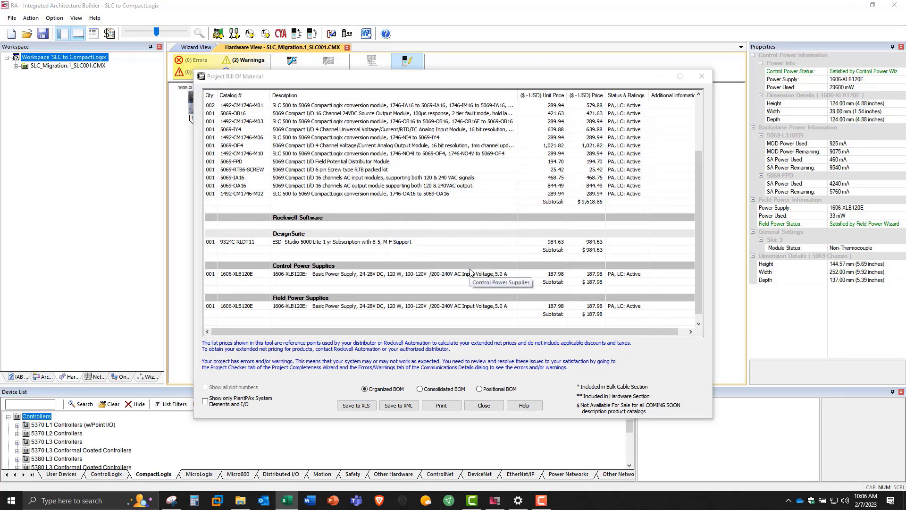
left_click(357, 406)
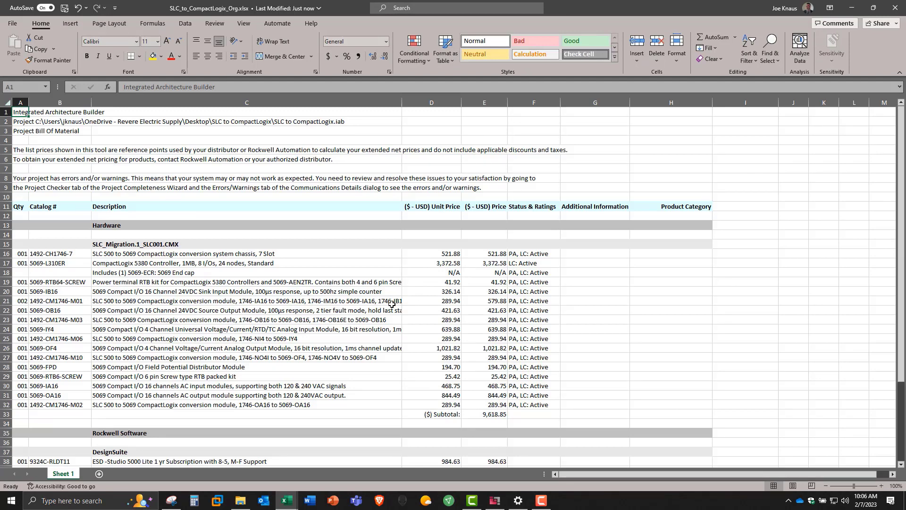
scroll("down", 3)
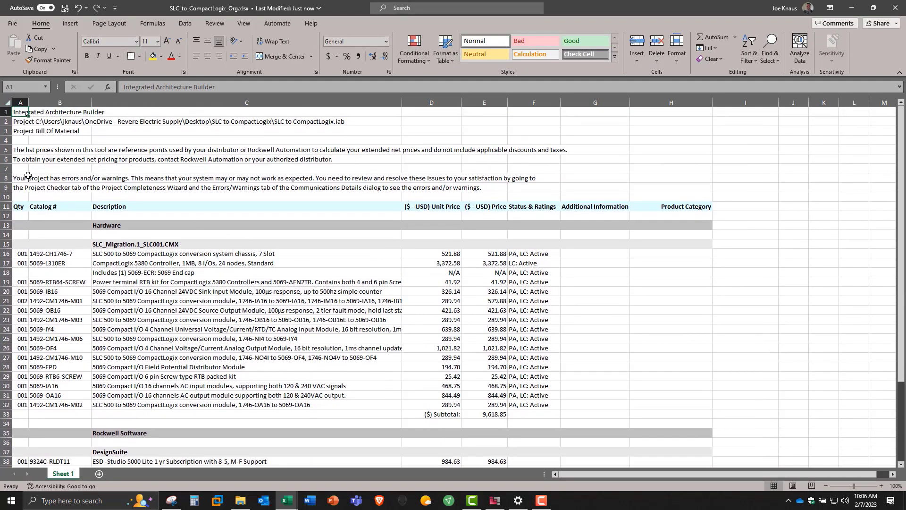
left_click(21, 187)
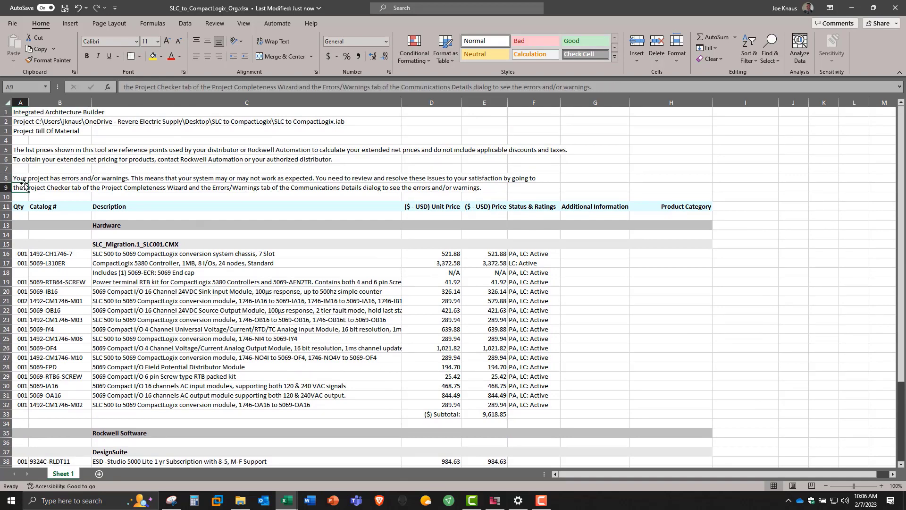
left_click(57, 253)
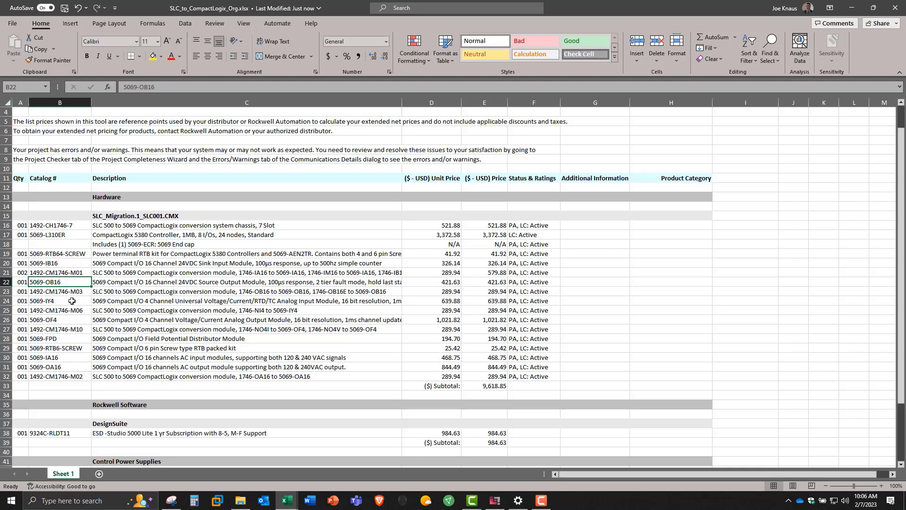
left_click(52, 319)
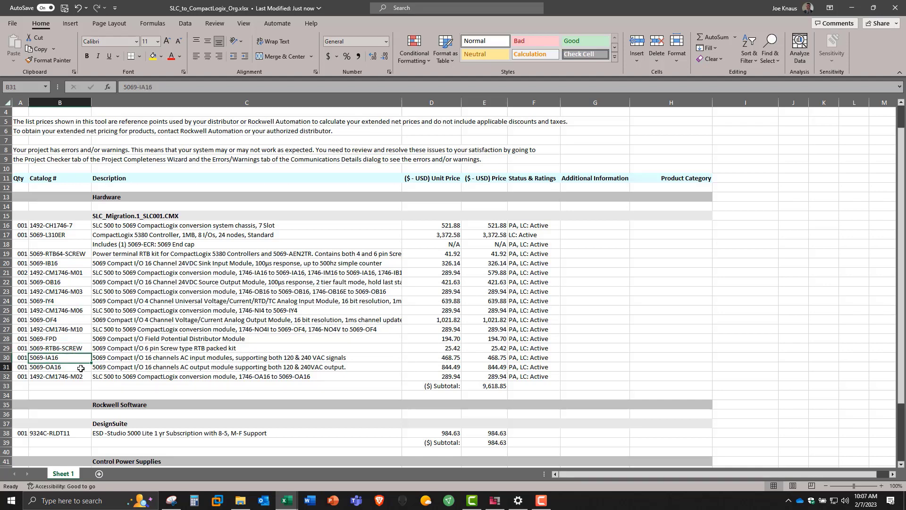
left_click(52, 367)
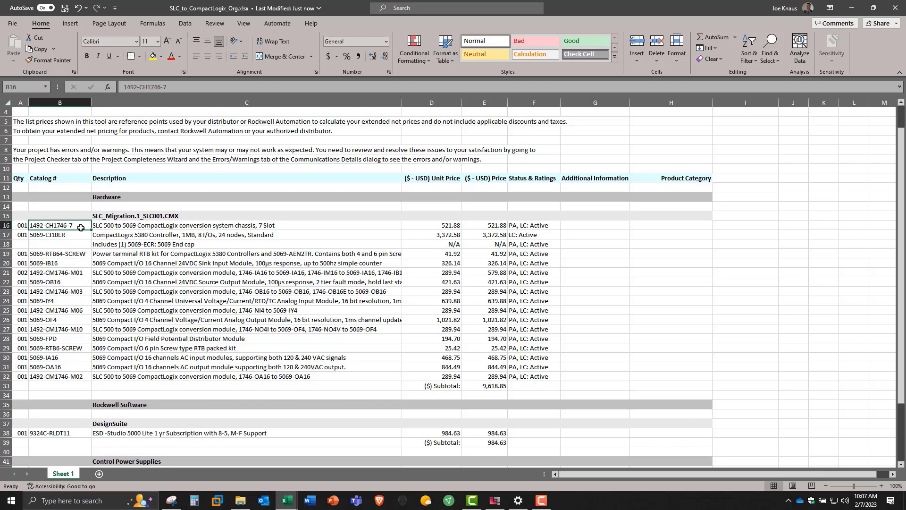
left_click(52, 272)
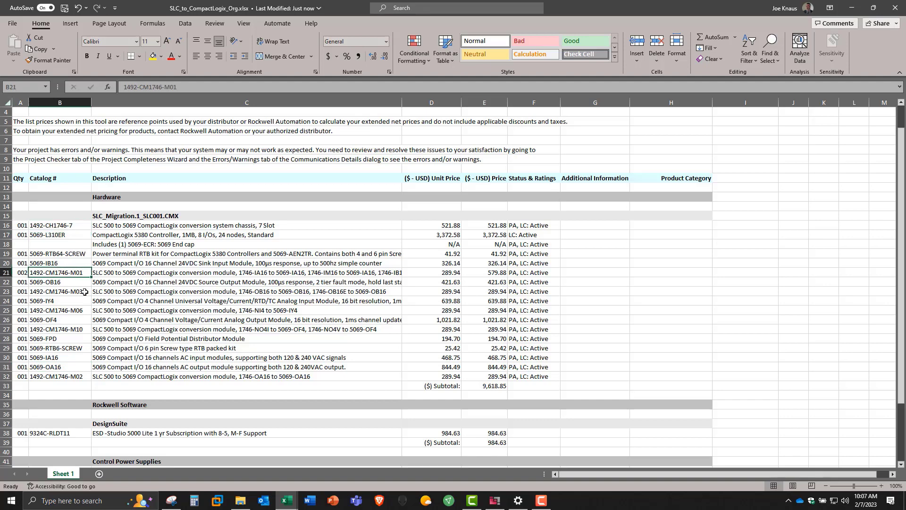
left_click(52, 291)
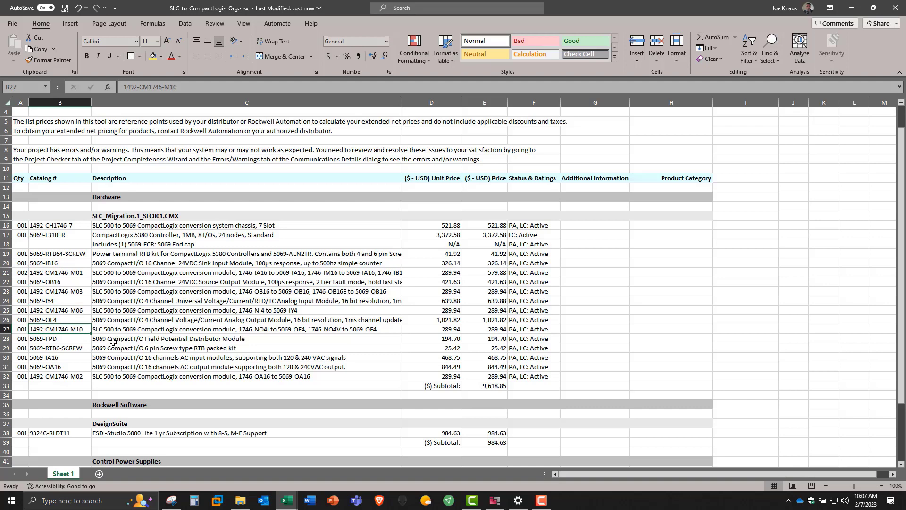
scroll("down", 3)
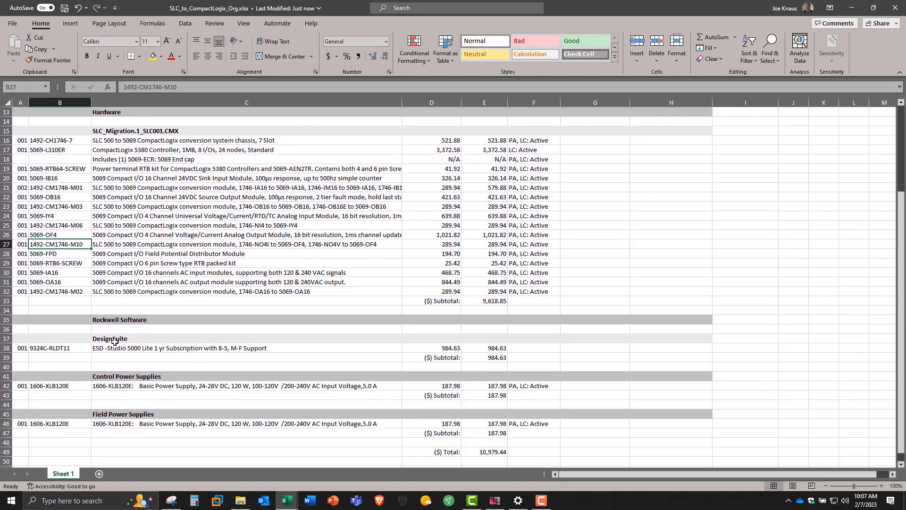